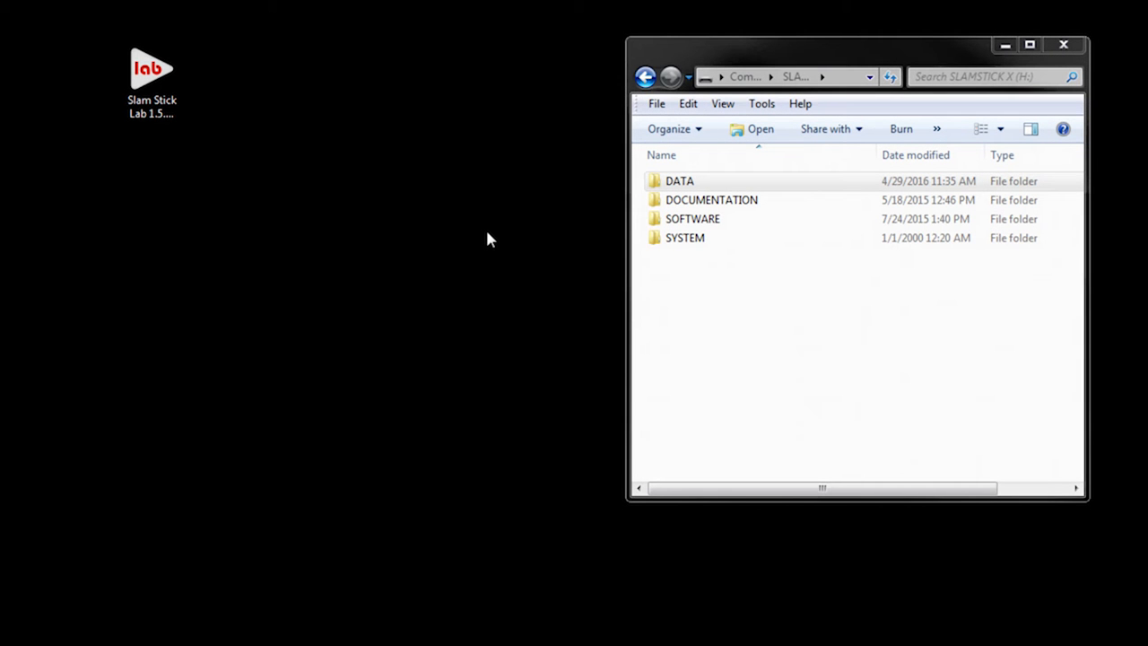
pyautogui.moveTo(272, 126)
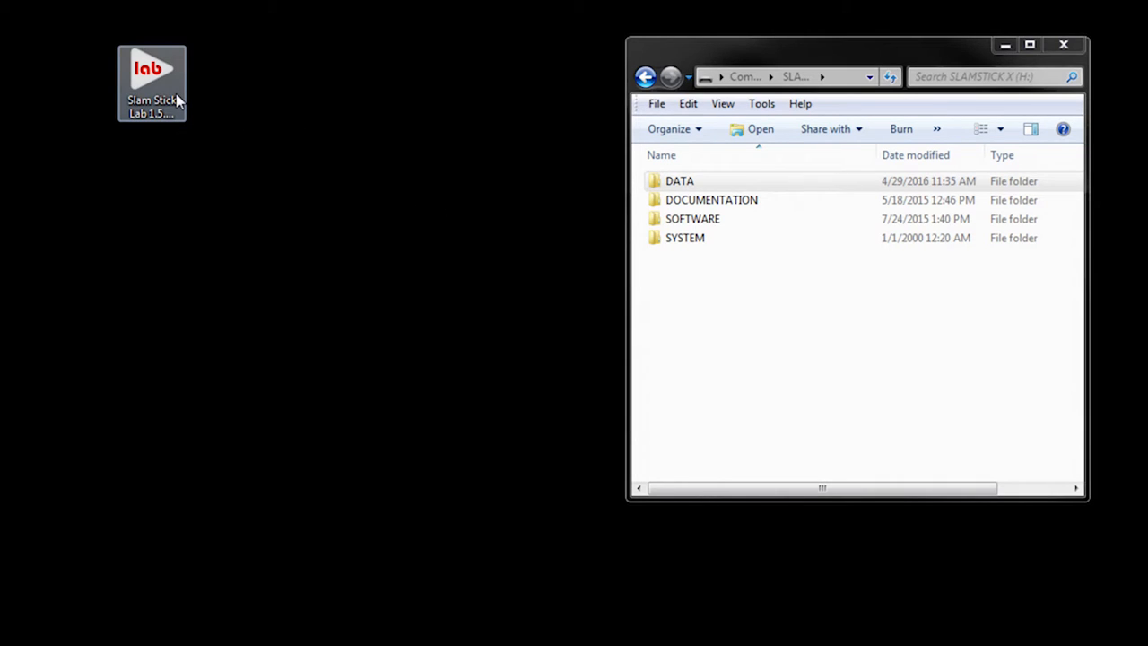
# Step: Launch Slam Stick Lab 1.5 from its desktop shortcut
pyautogui.doubleClick(151, 81)
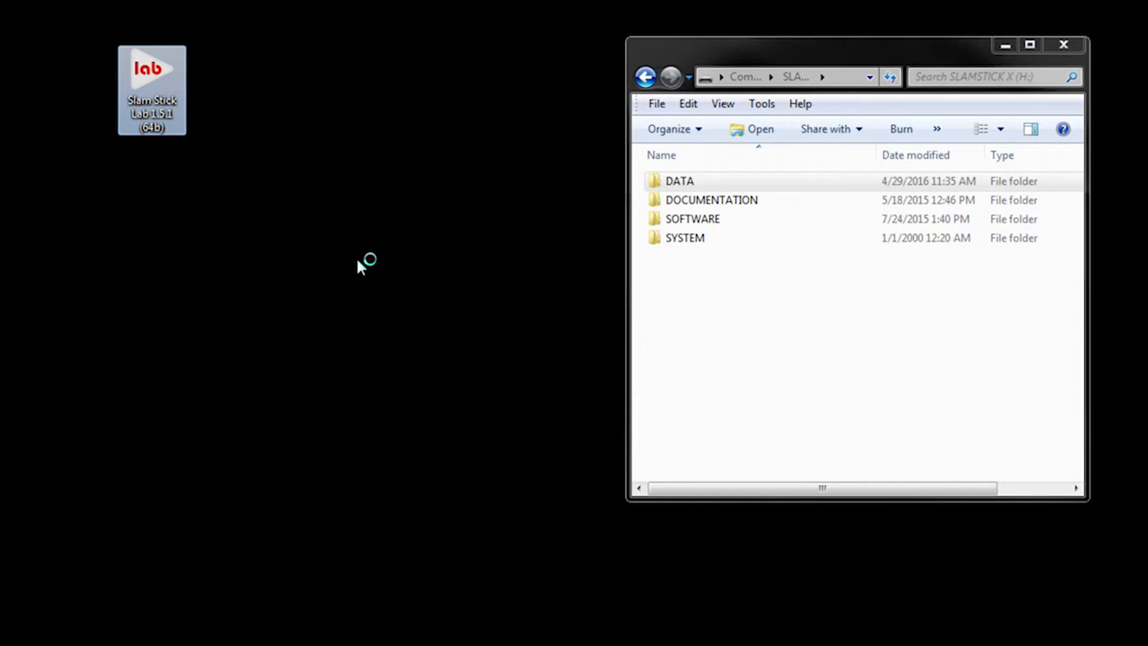
pyautogui.doubleClick(151, 88)
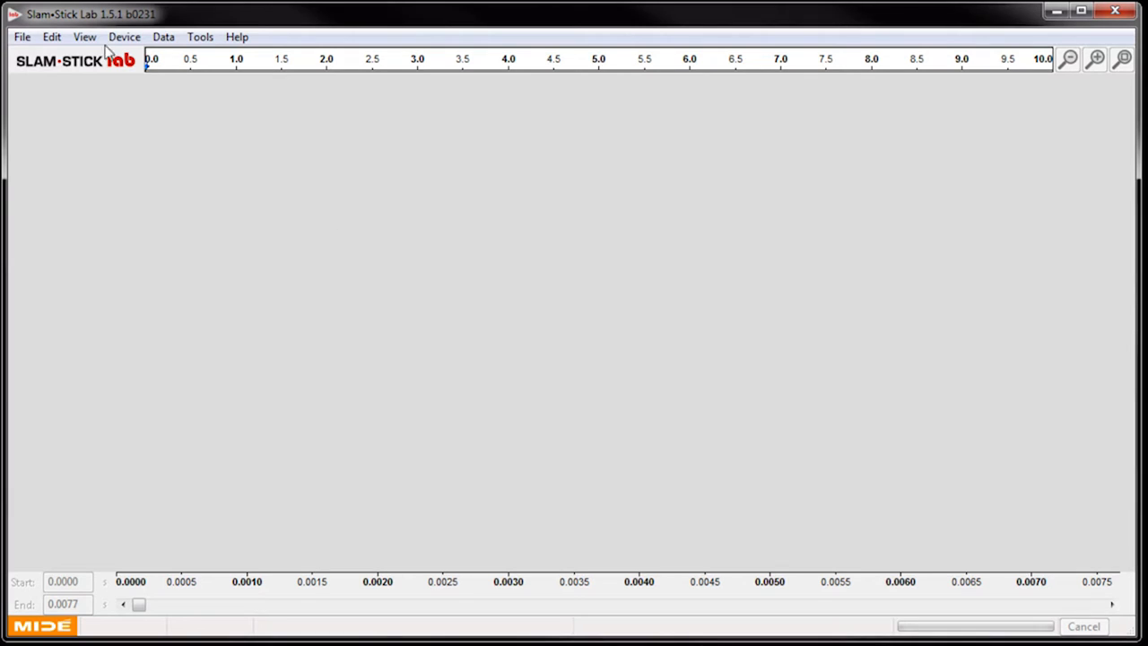
# Step: Load Shock1-LOG-0002-02KG-DC-AL.IDE from the Slam_Stick_Video_Files folder
pyautogui.click(21, 36)
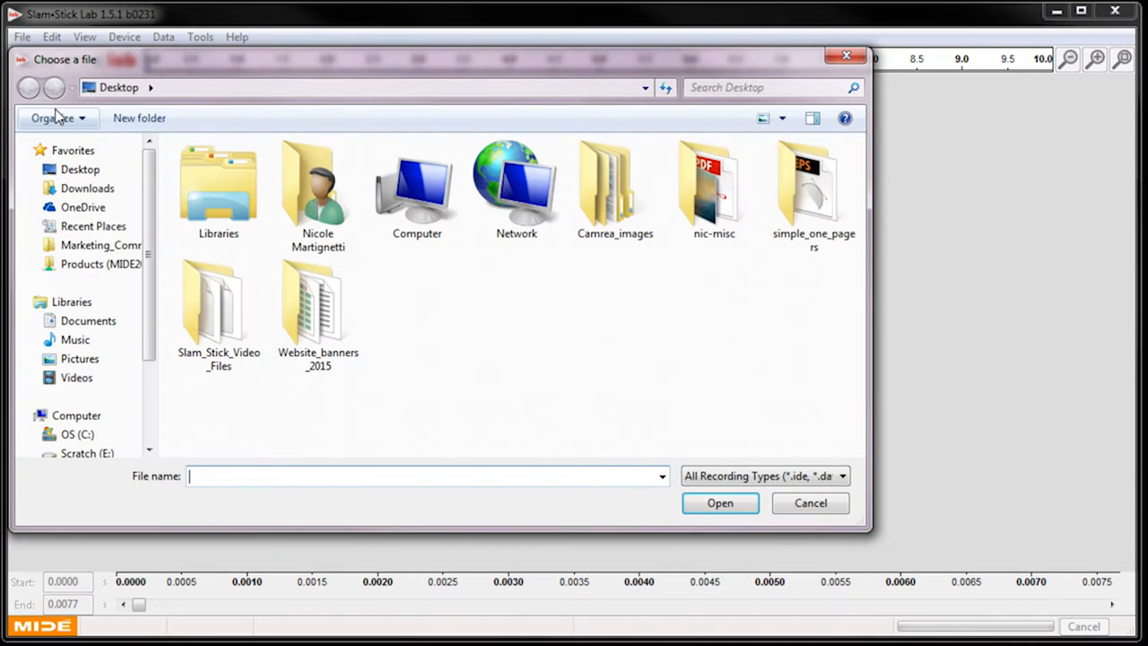
pyautogui.doubleClick(219, 304)
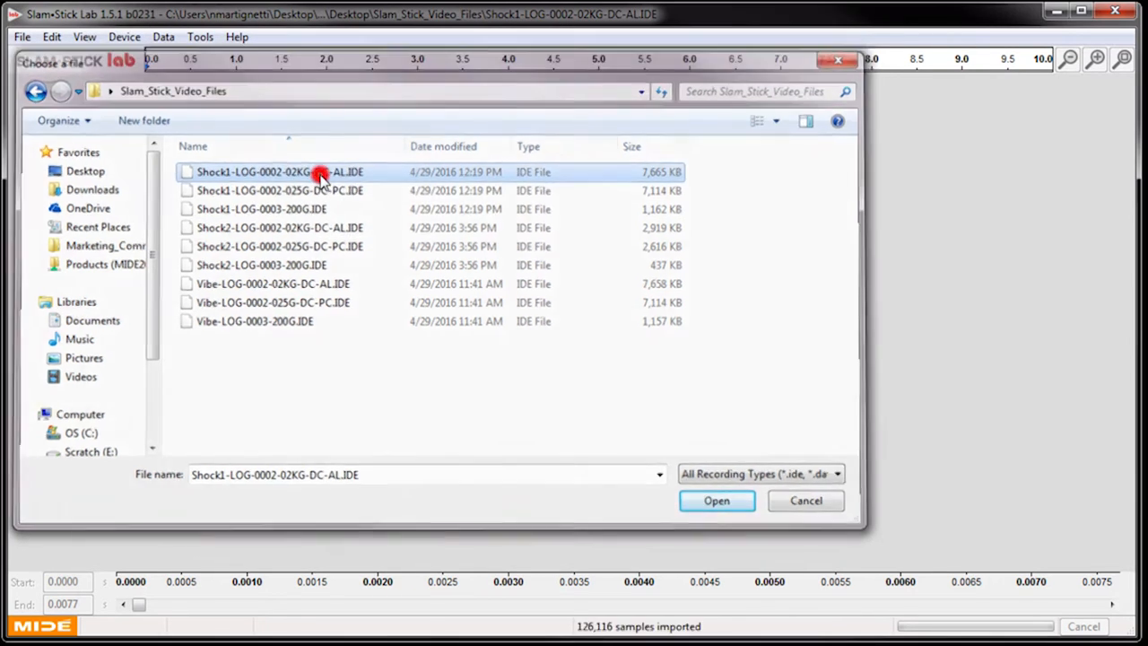
pyautogui.click(716, 500)
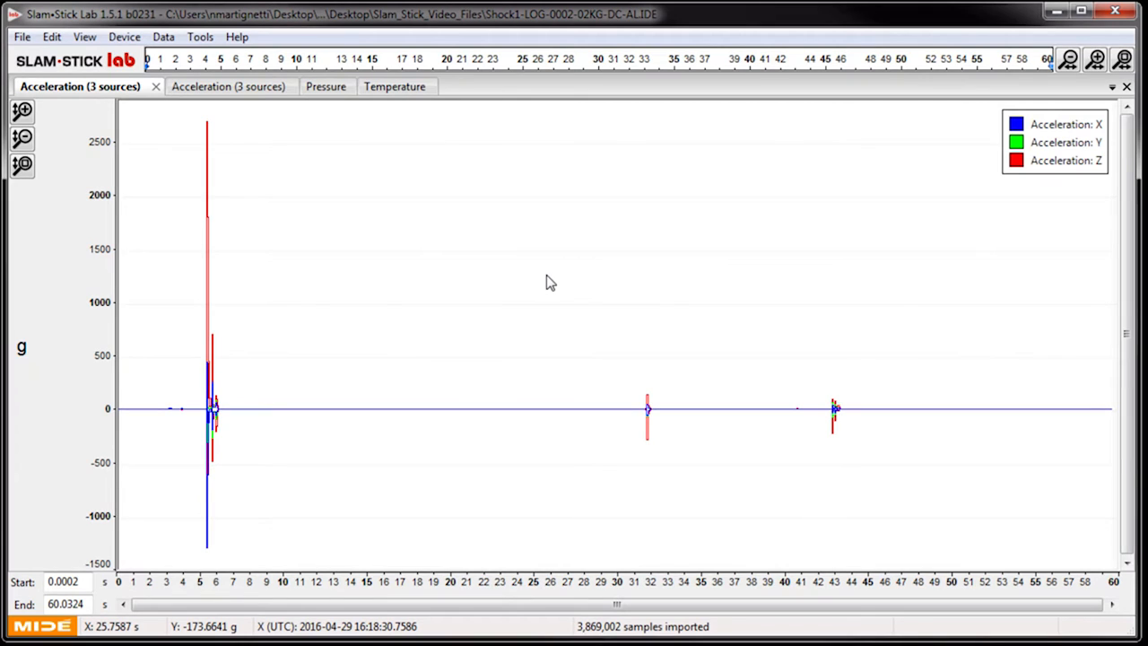
pyautogui.moveTo(208, 108)
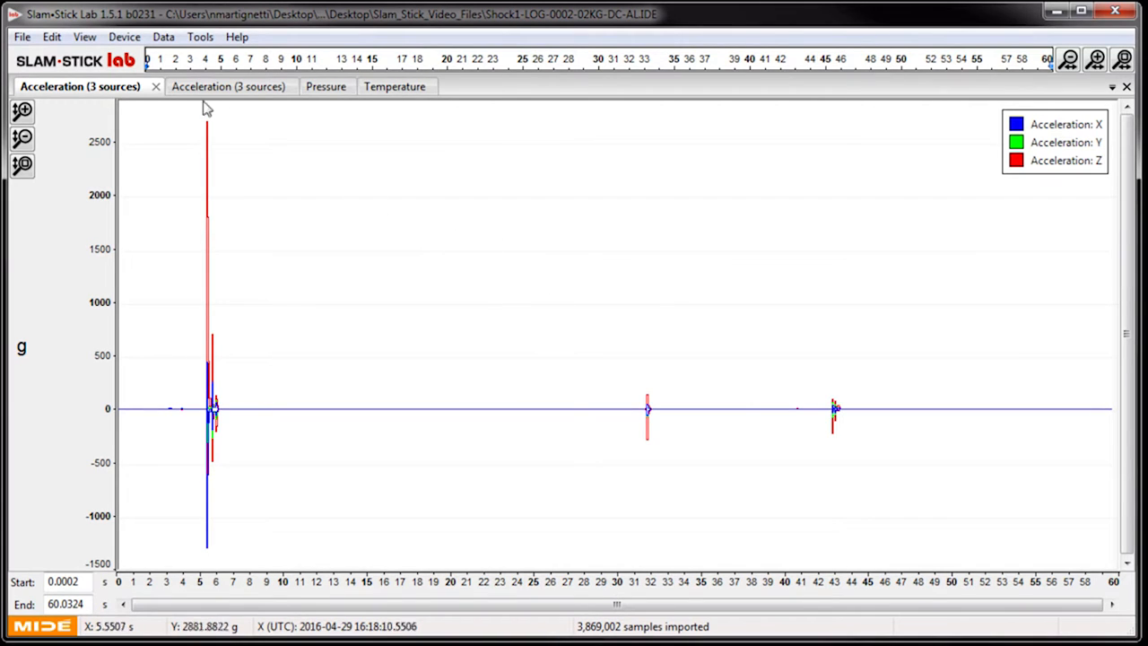
pyautogui.moveTo(228, 86)
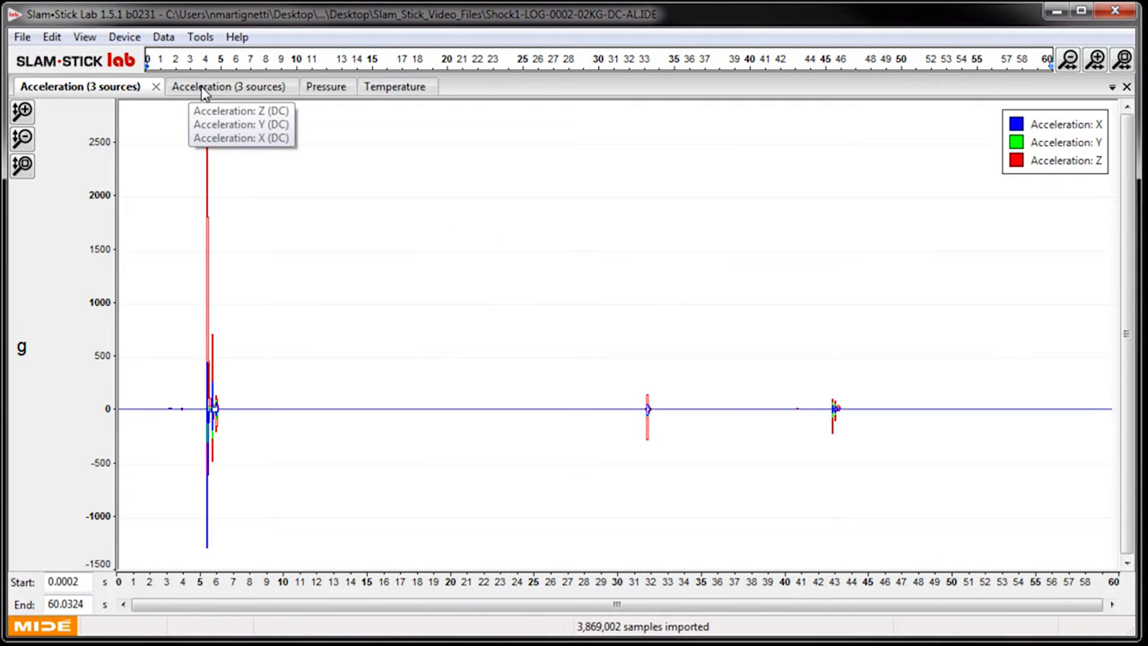
pyautogui.moveTo(261, 120)
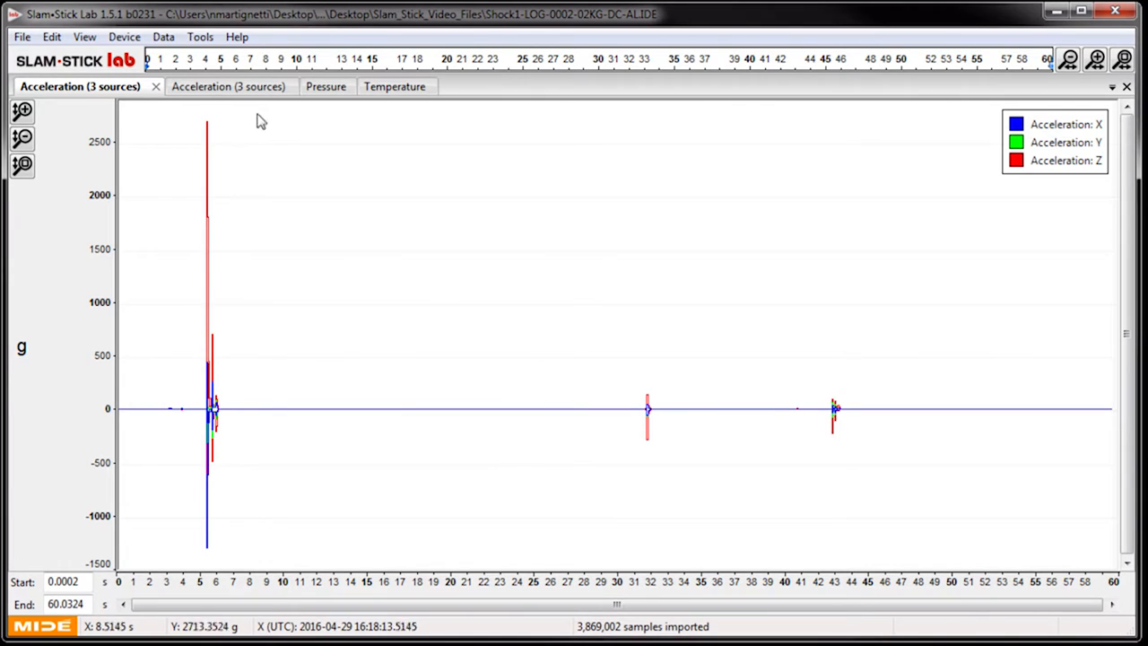
pyautogui.click(215, 86)
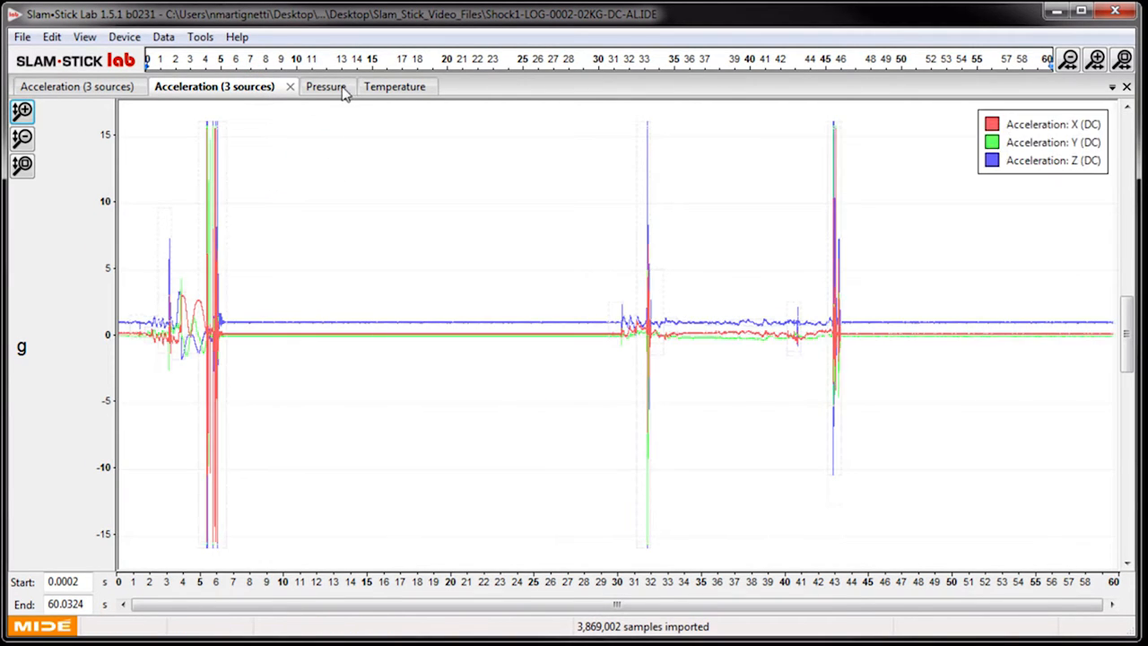
pyautogui.click(395, 86)
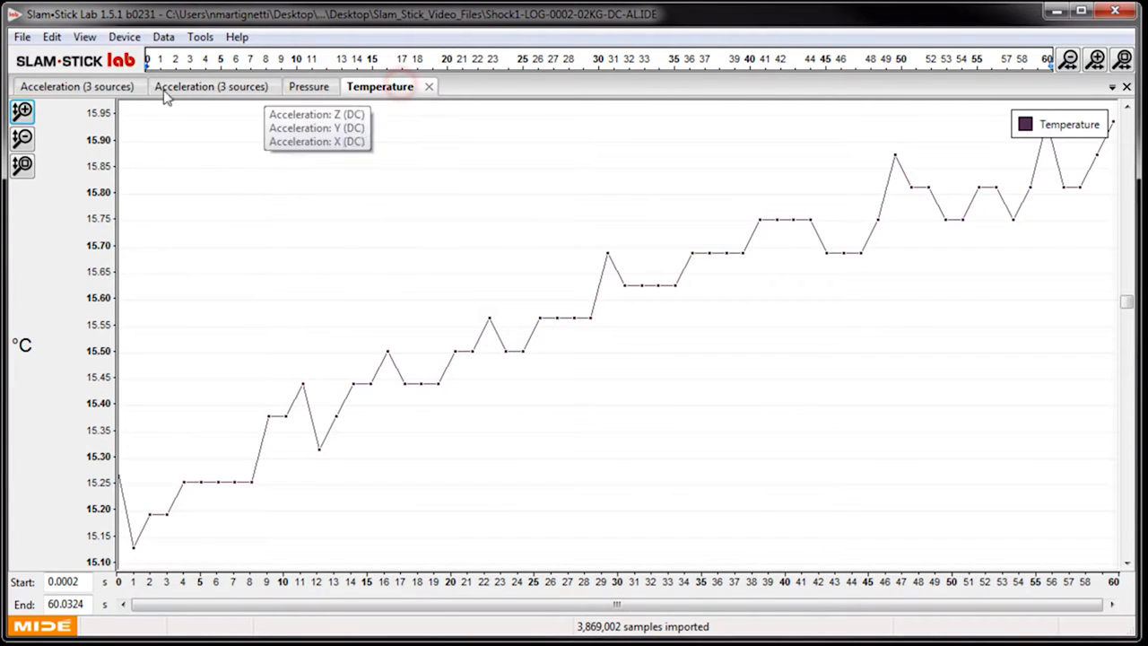
pyautogui.click(78, 87)
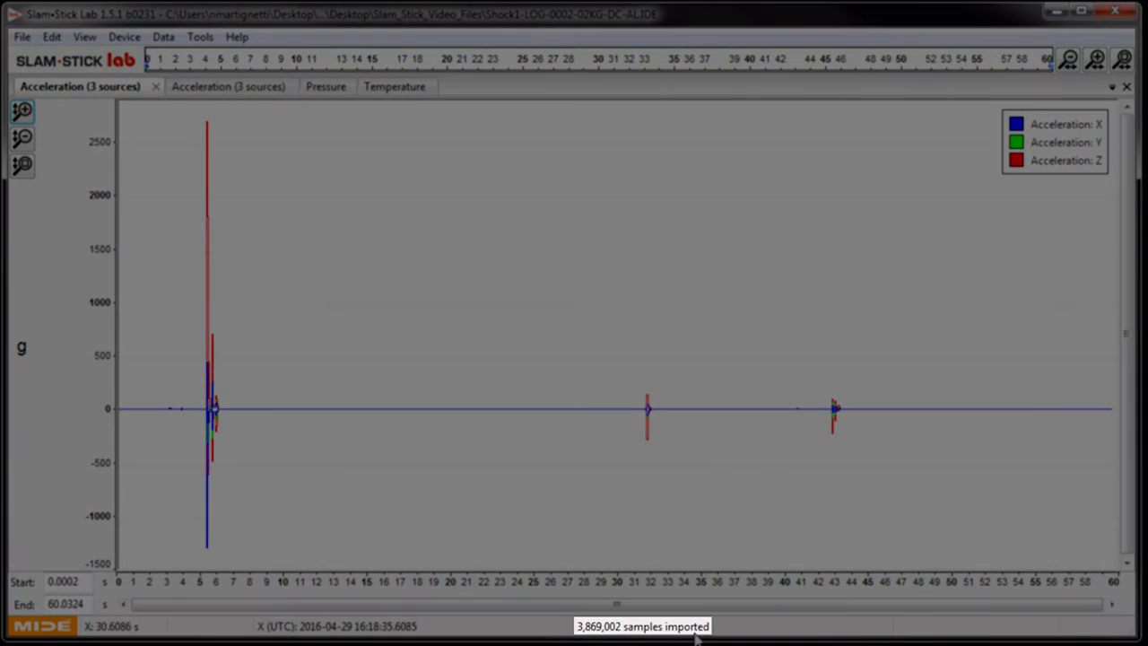
pyautogui.moveTo(402, 475)
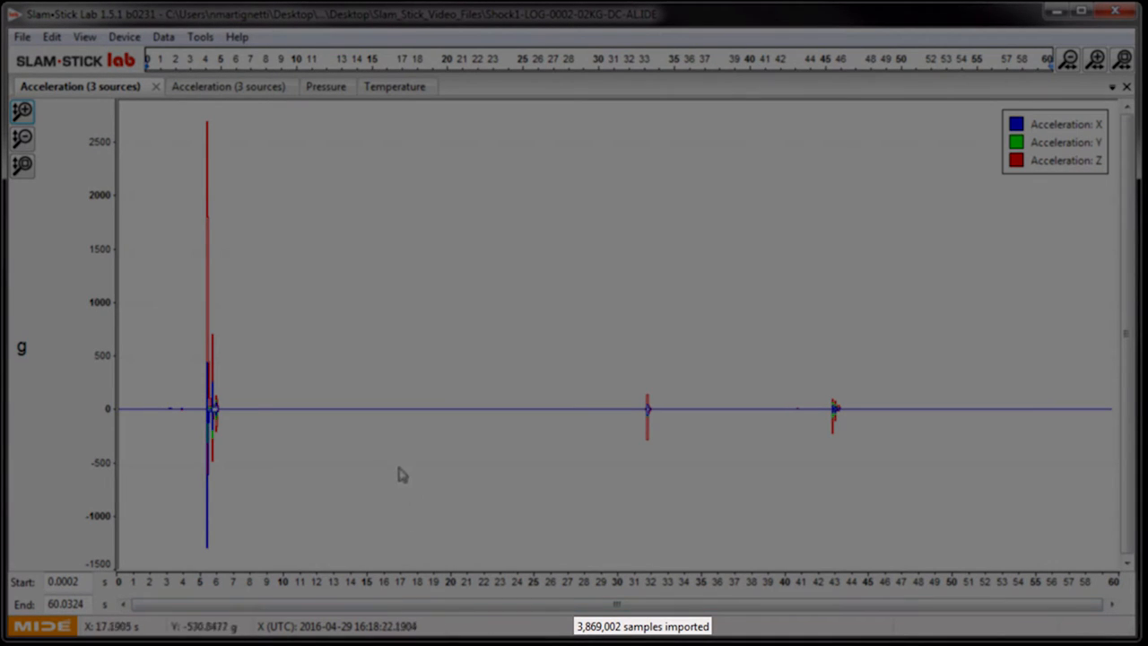
pyautogui.moveTo(405, 449)
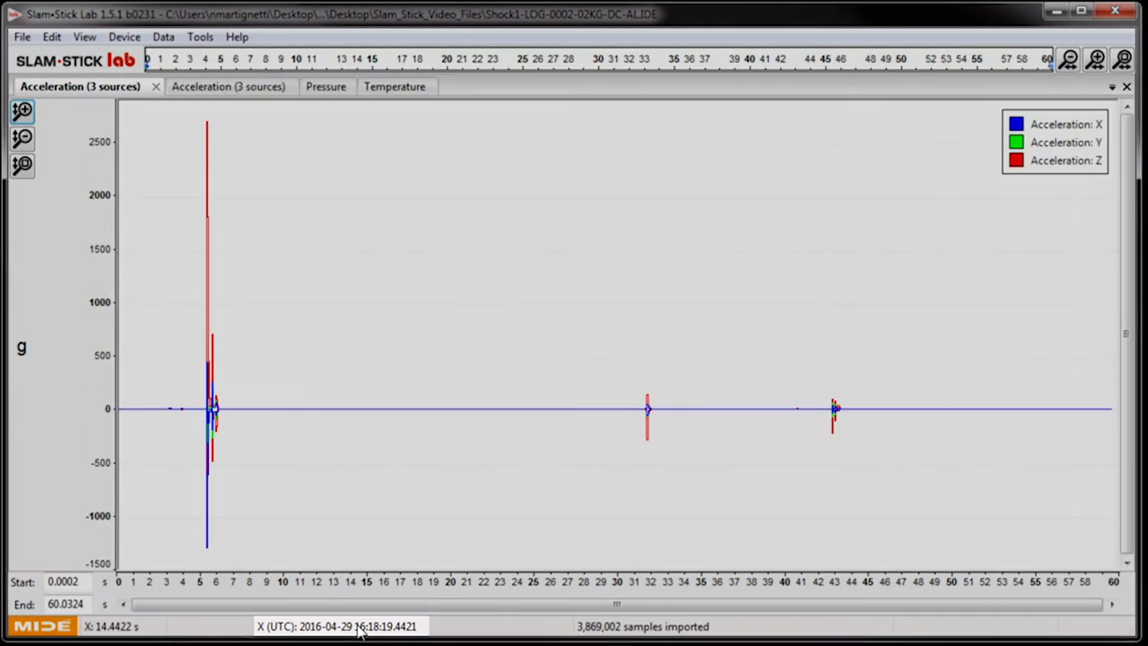
pyautogui.moveTo(201, 122)
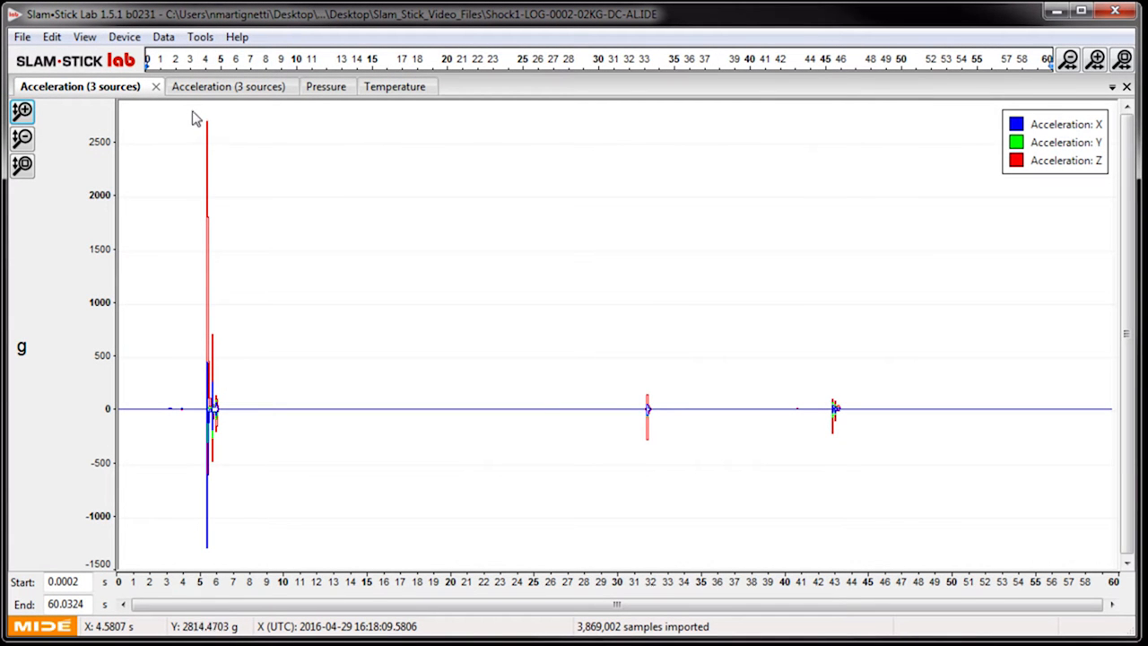
# Step: Zoom the Shock1 acceleration plot onto the first shock peak near 5.6 seconds
pyautogui.moveTo(198, 114); pyautogui.dragTo(235, 556)
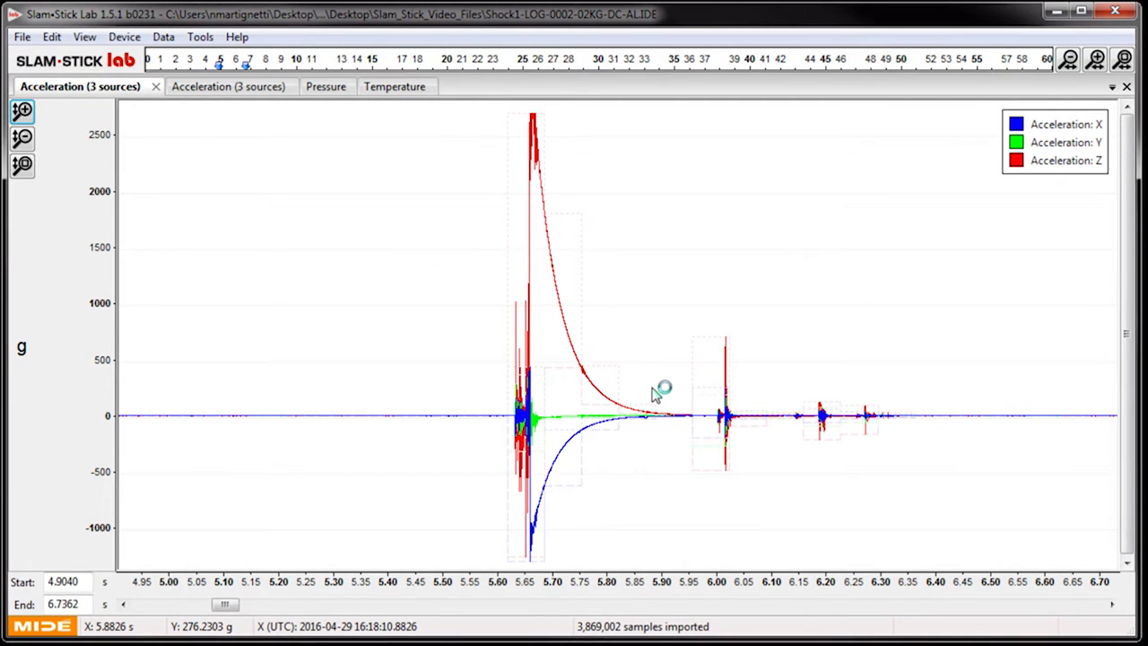
pyautogui.moveTo(538, 179)
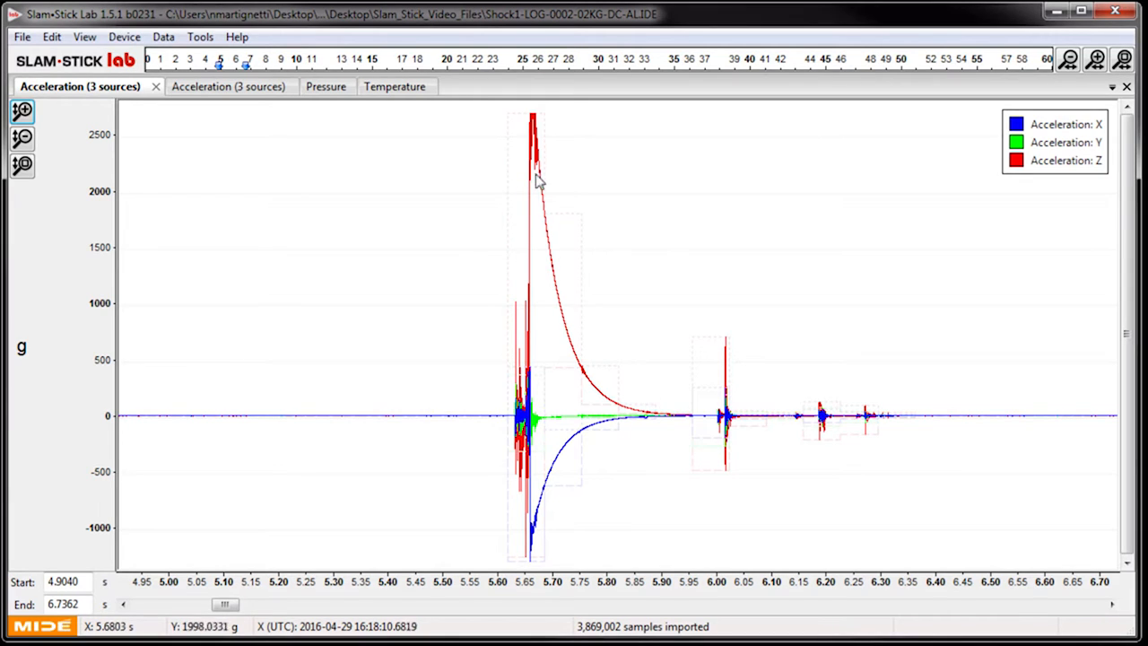
pyautogui.moveTo(662, 416)
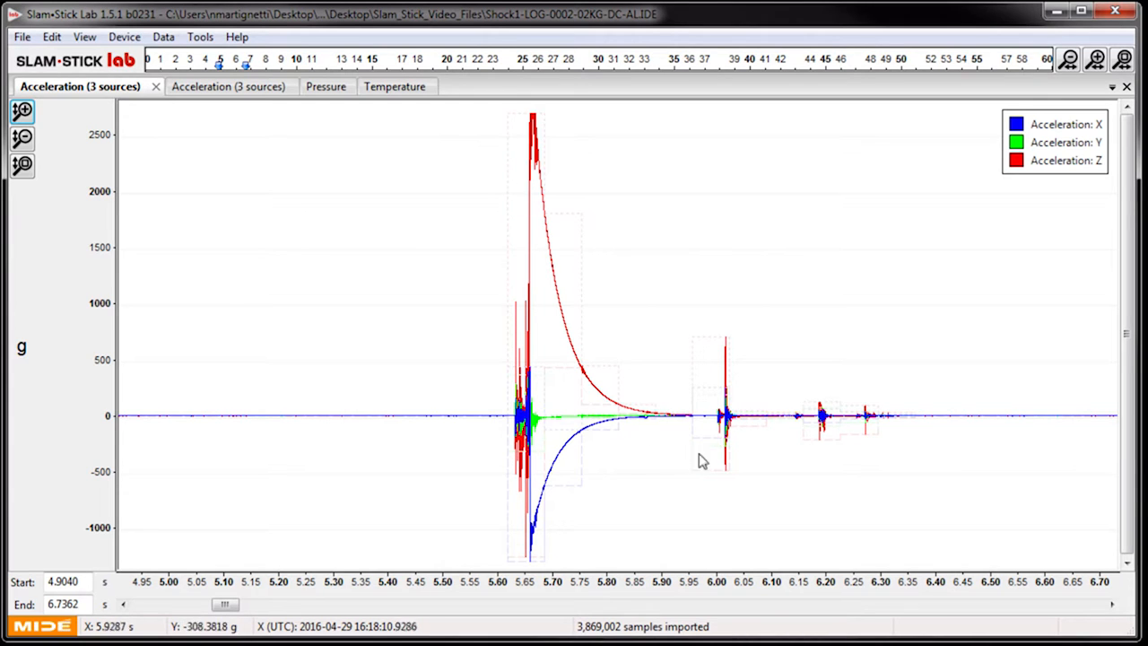
pyautogui.moveTo(696, 368)
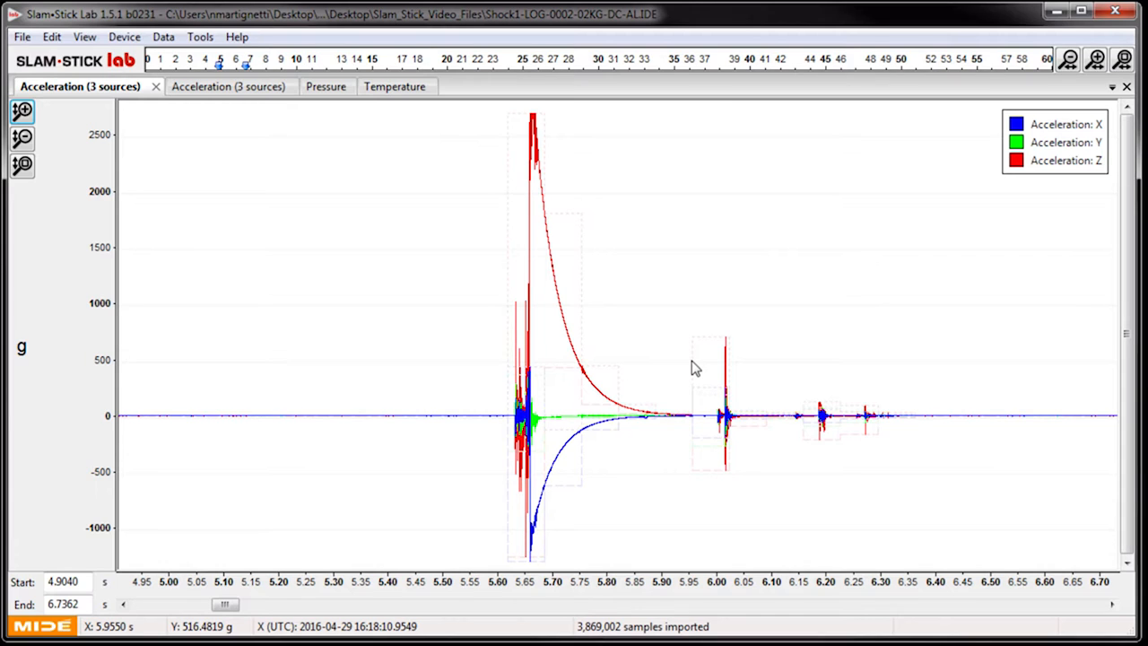
pyautogui.moveTo(667, 326)
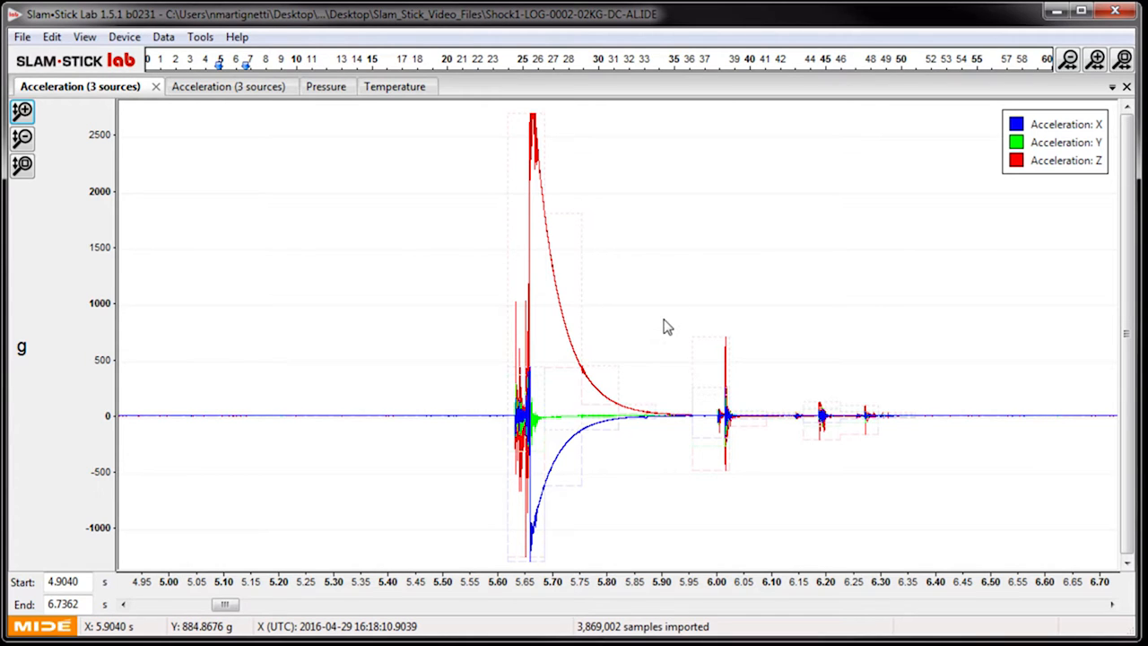
pyautogui.moveTo(509, 248)
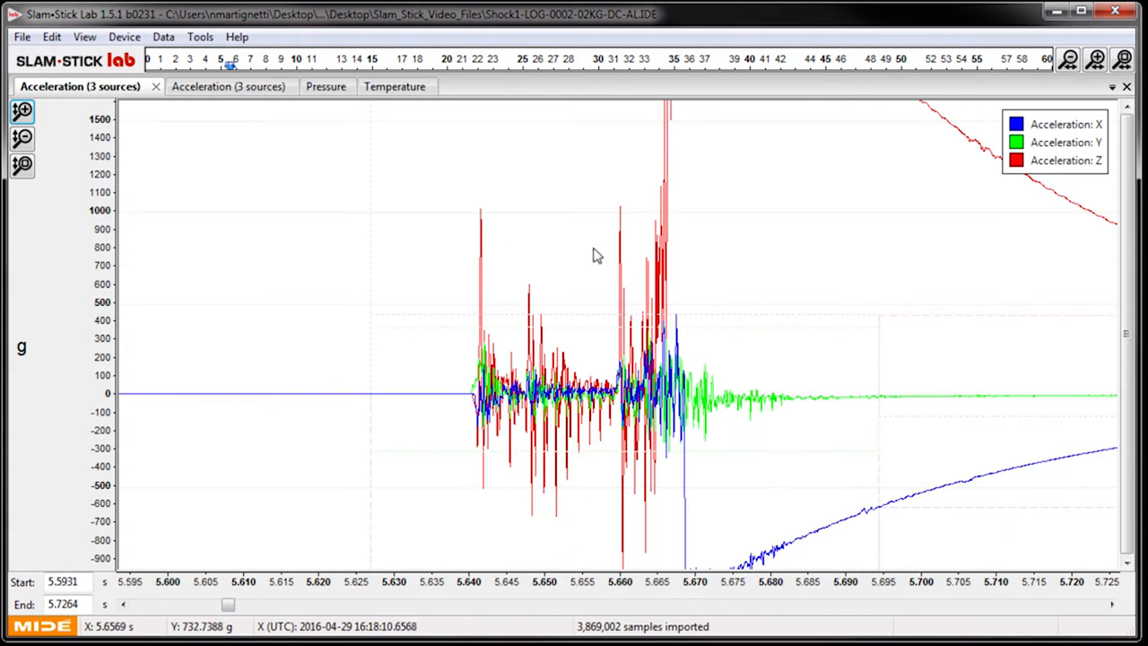
pyautogui.moveTo(488, 208)
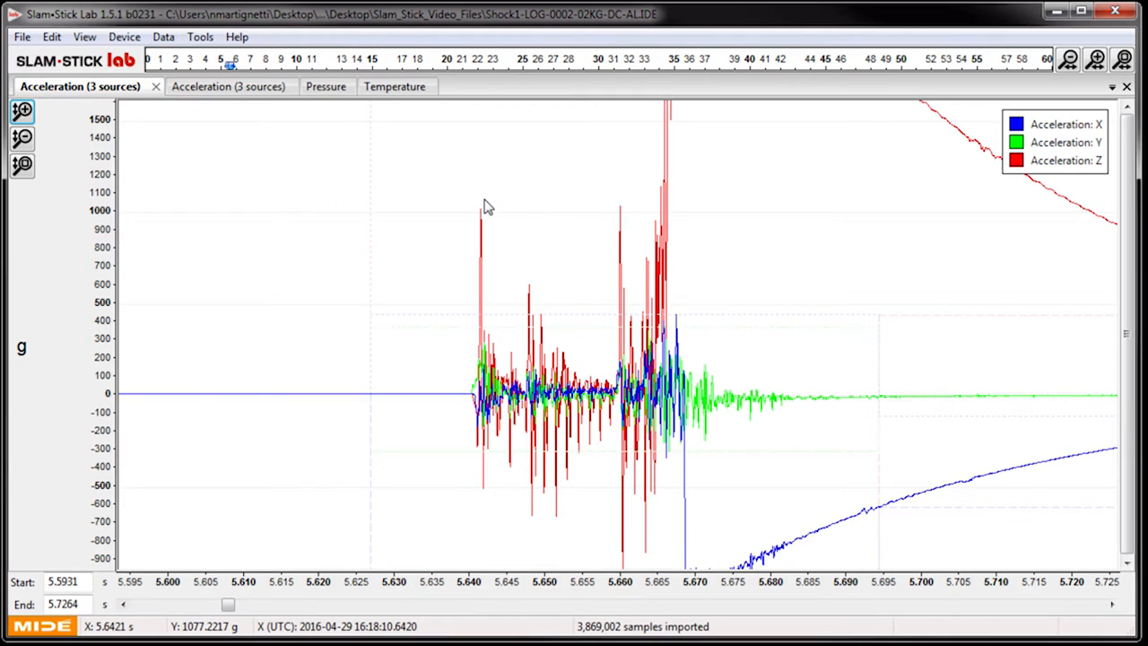
pyautogui.moveTo(679, 291)
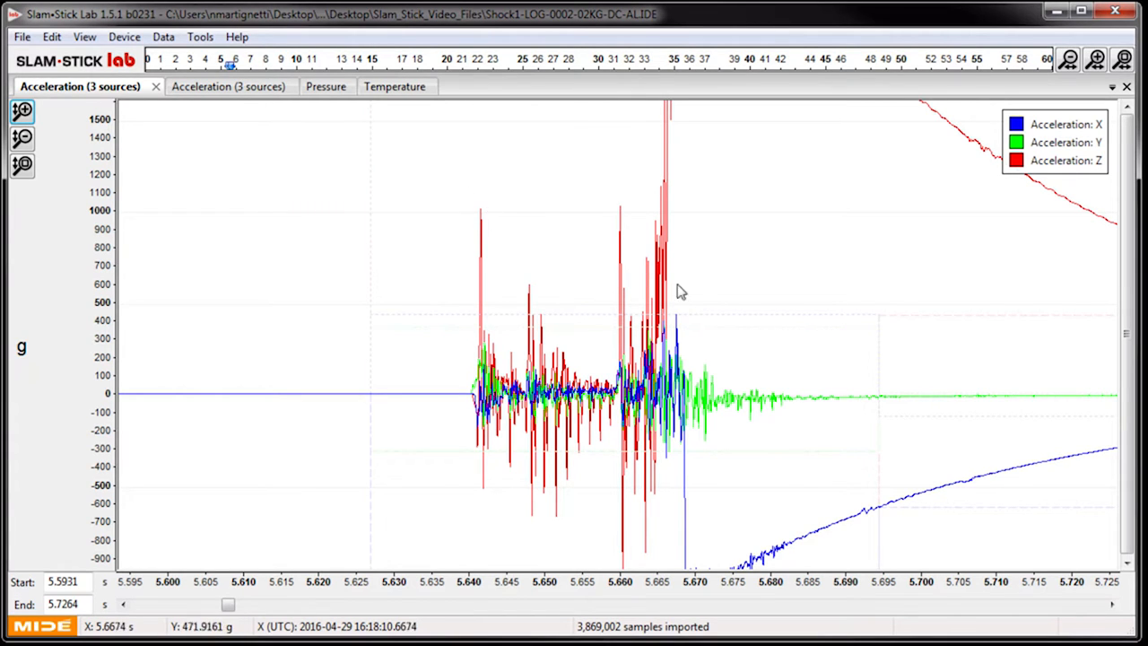
pyautogui.moveTo(680, 266)
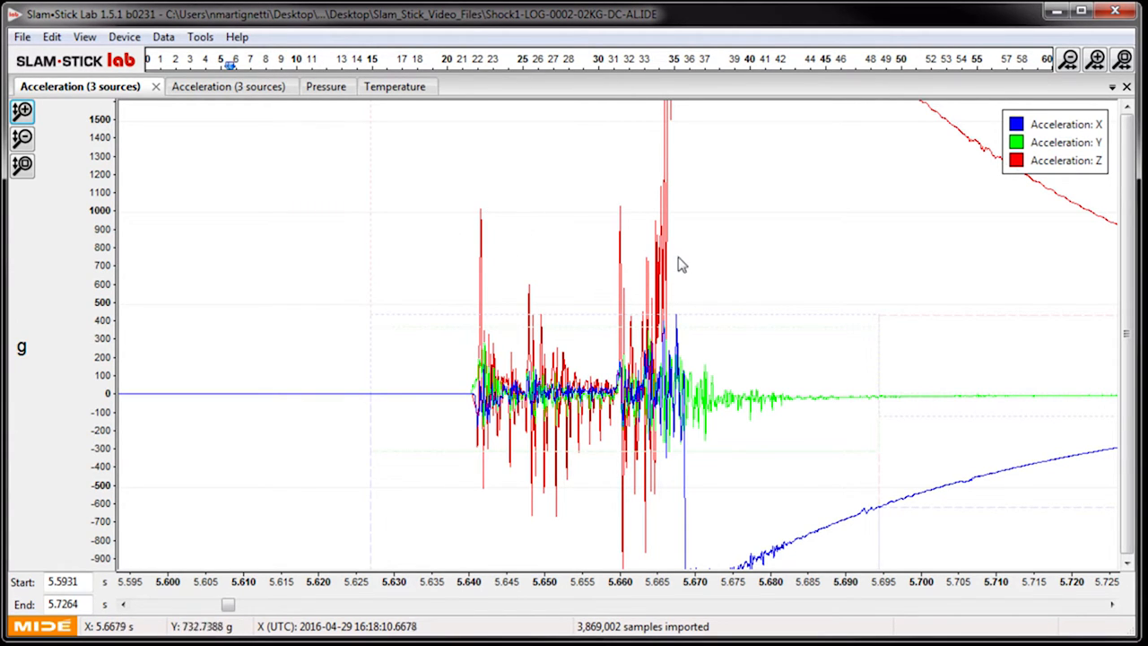
pyautogui.moveTo(732, 273)
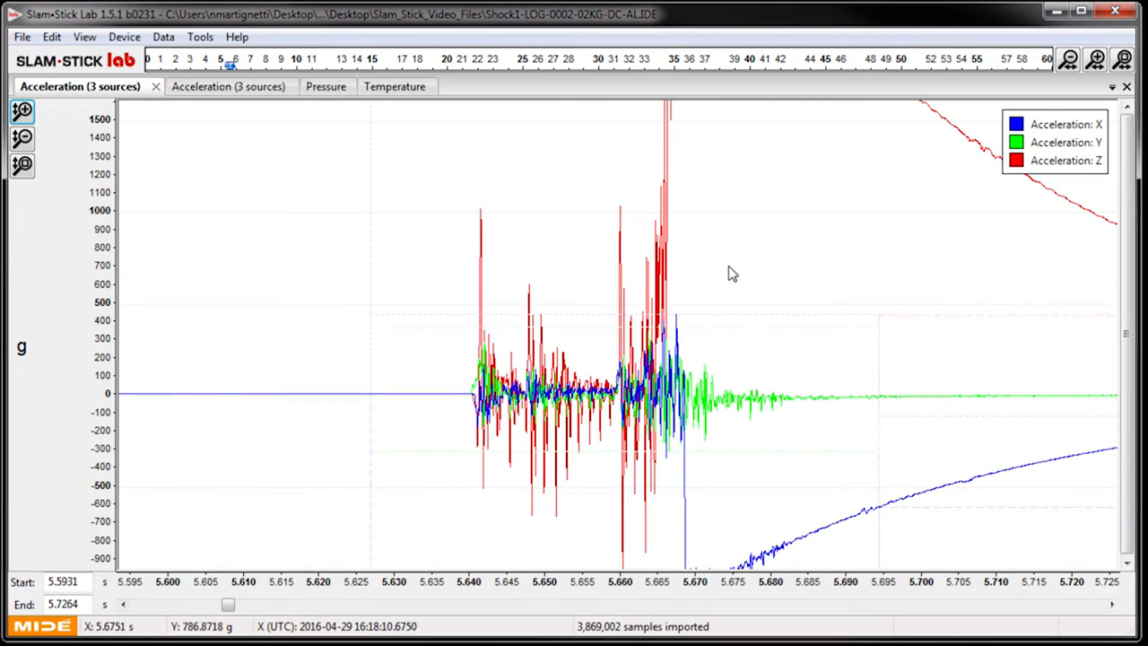
pyautogui.moveTo(745, 280)
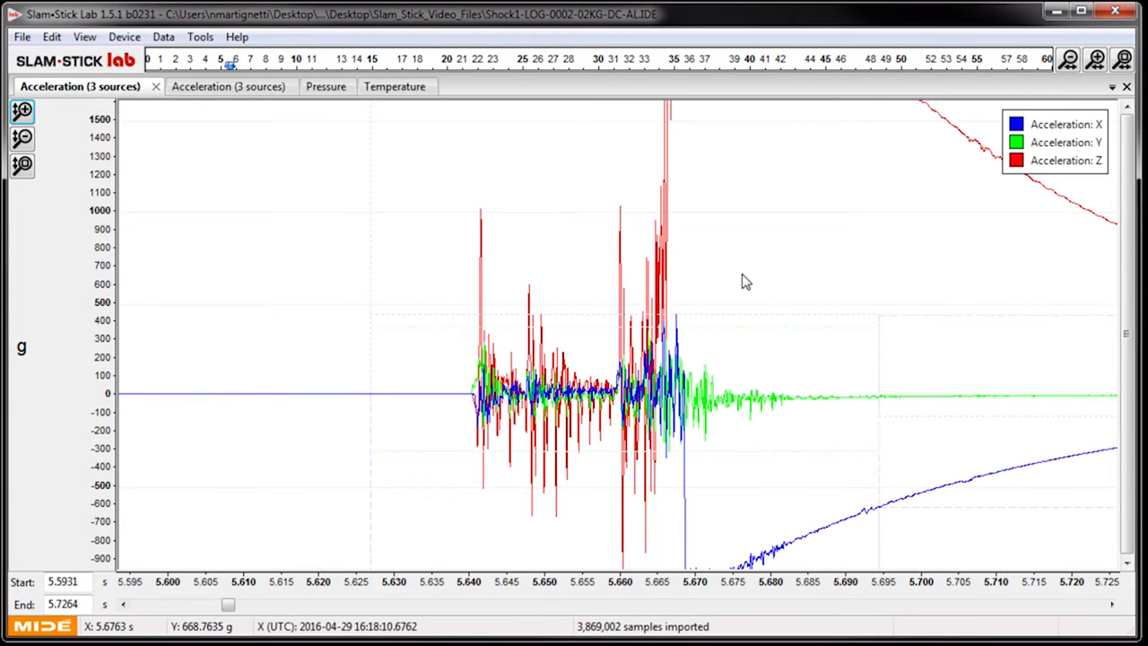
pyautogui.moveTo(732, 272)
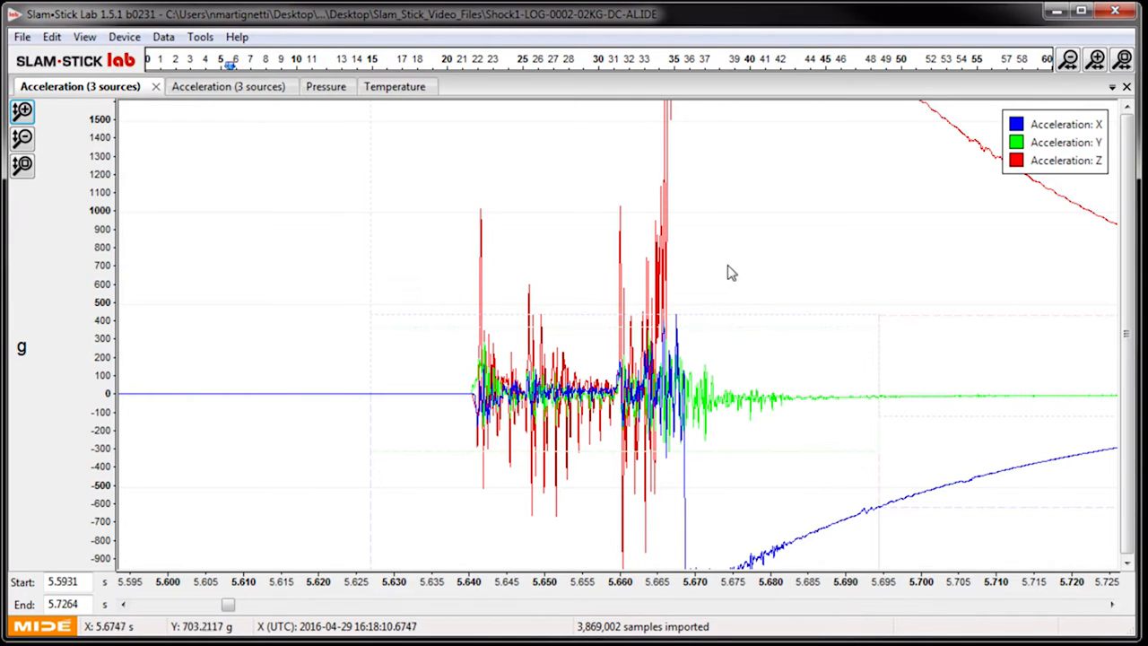
pyautogui.moveTo(326, 86)
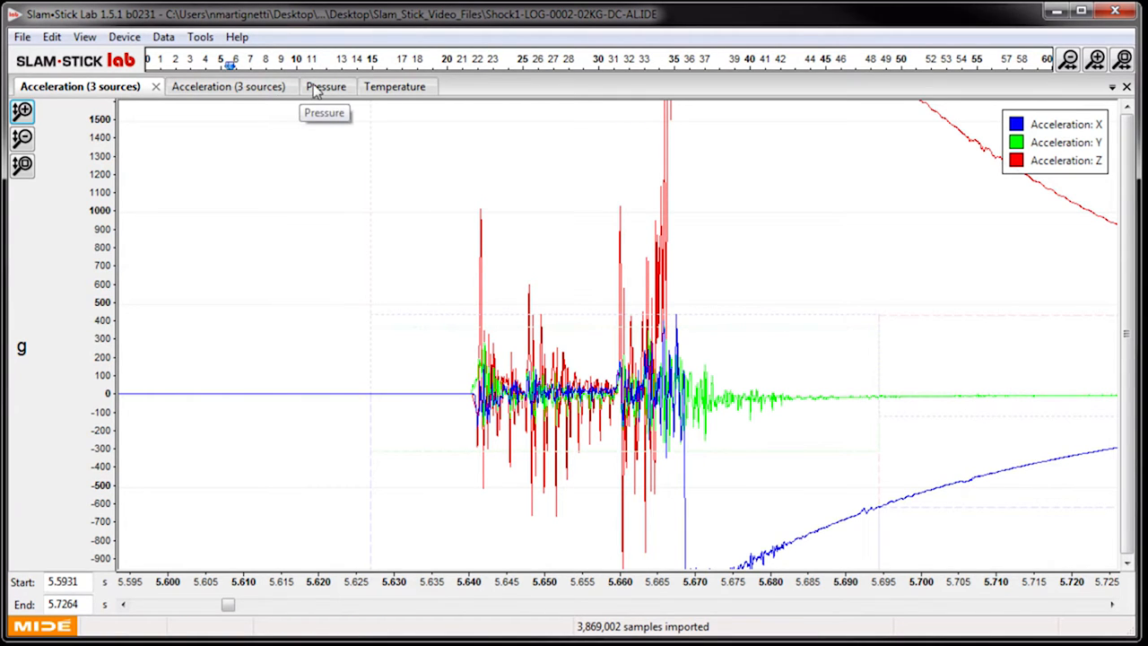
# Step: Show the Pressure channel and zoom out to the full 60-second recording
pyautogui.click(327, 86)
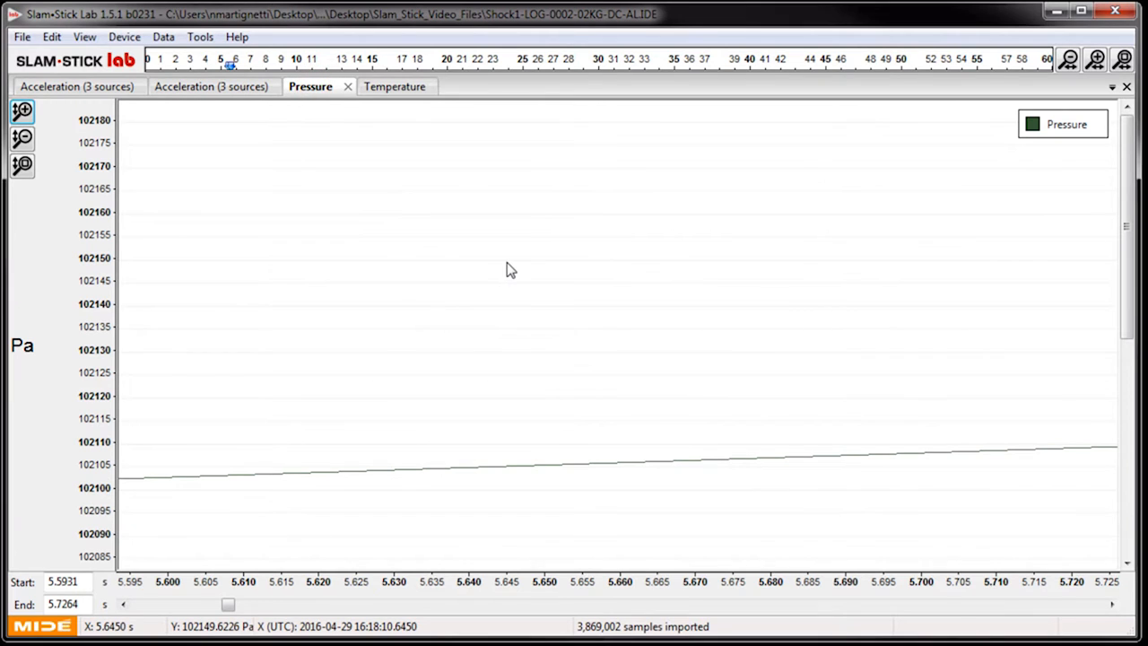
pyautogui.press('ctrl+alt+0')
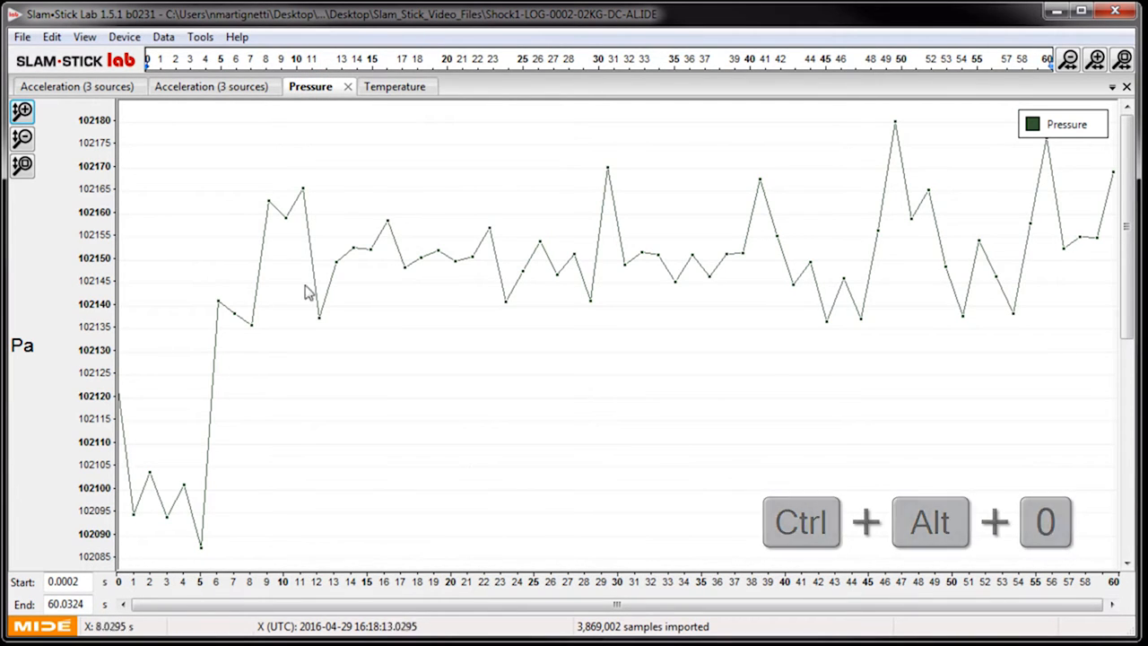
pyautogui.moveTo(341, 244)
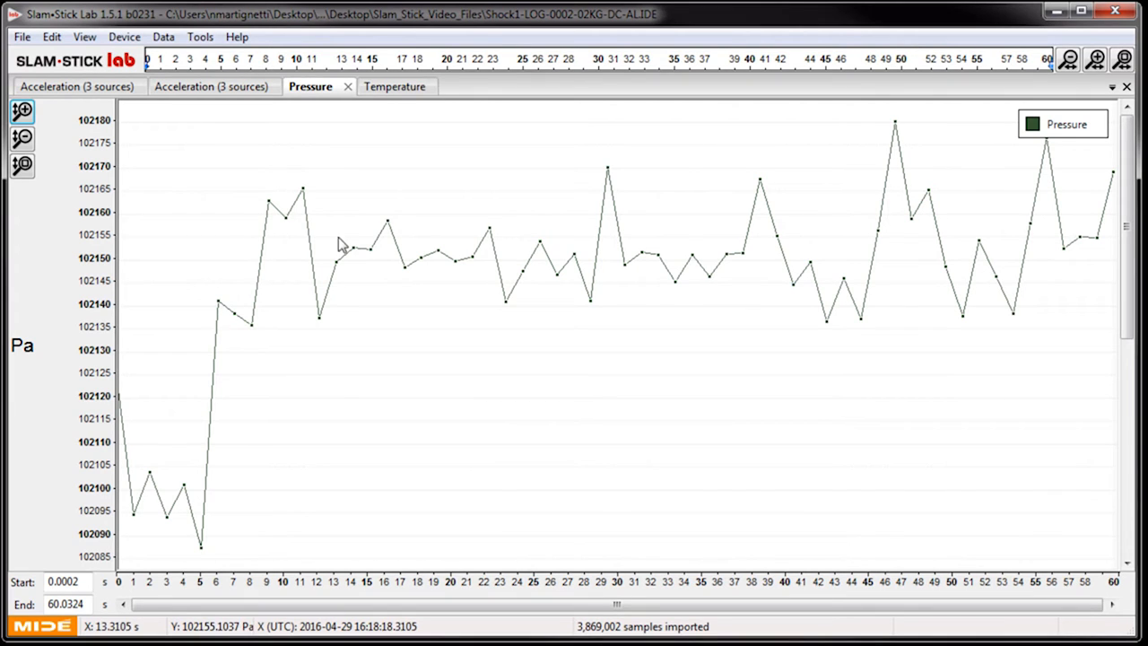
# Step: Switch the display units so pressure is shown as altitude in feet
pyautogui.click(165, 36)
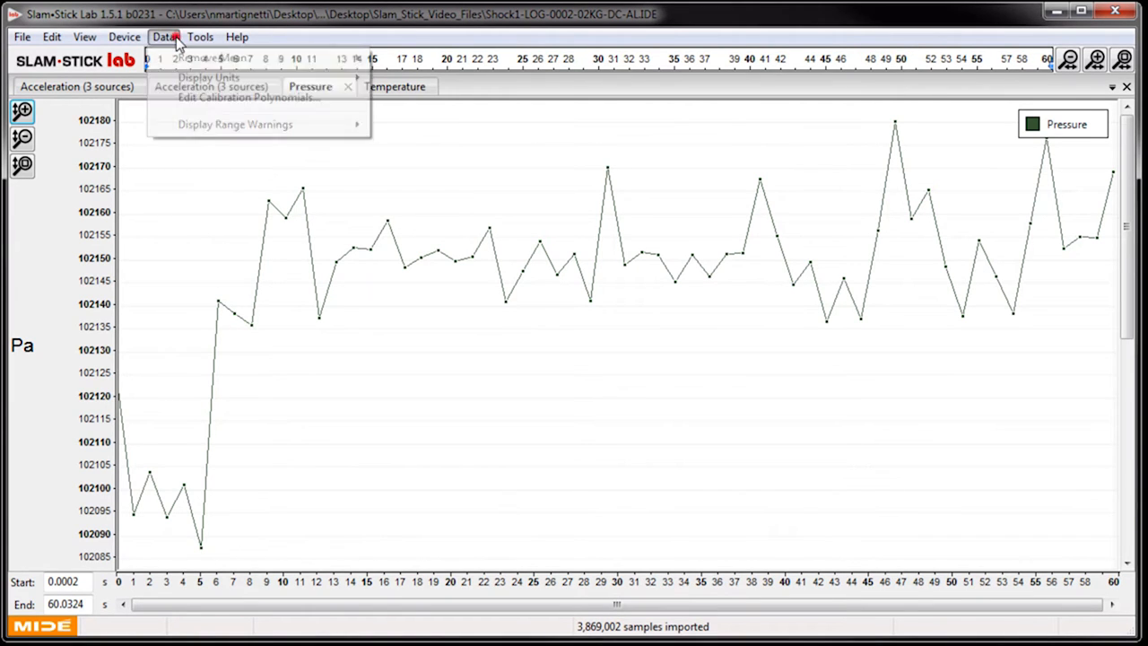
pyautogui.click(208, 77)
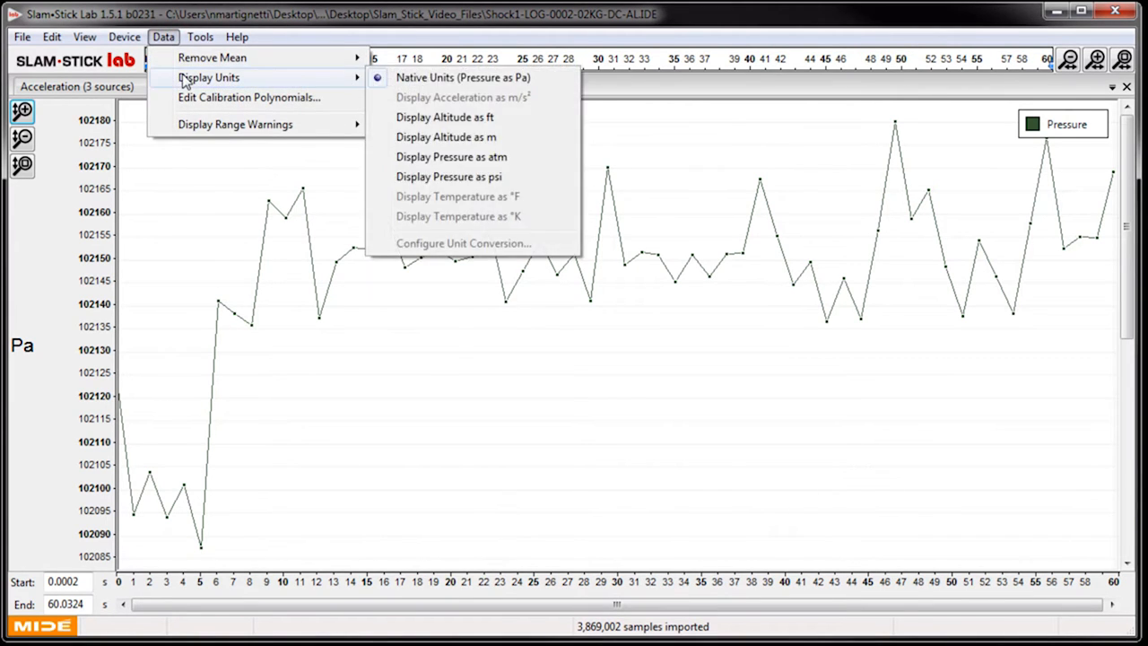
pyautogui.moveTo(445, 117)
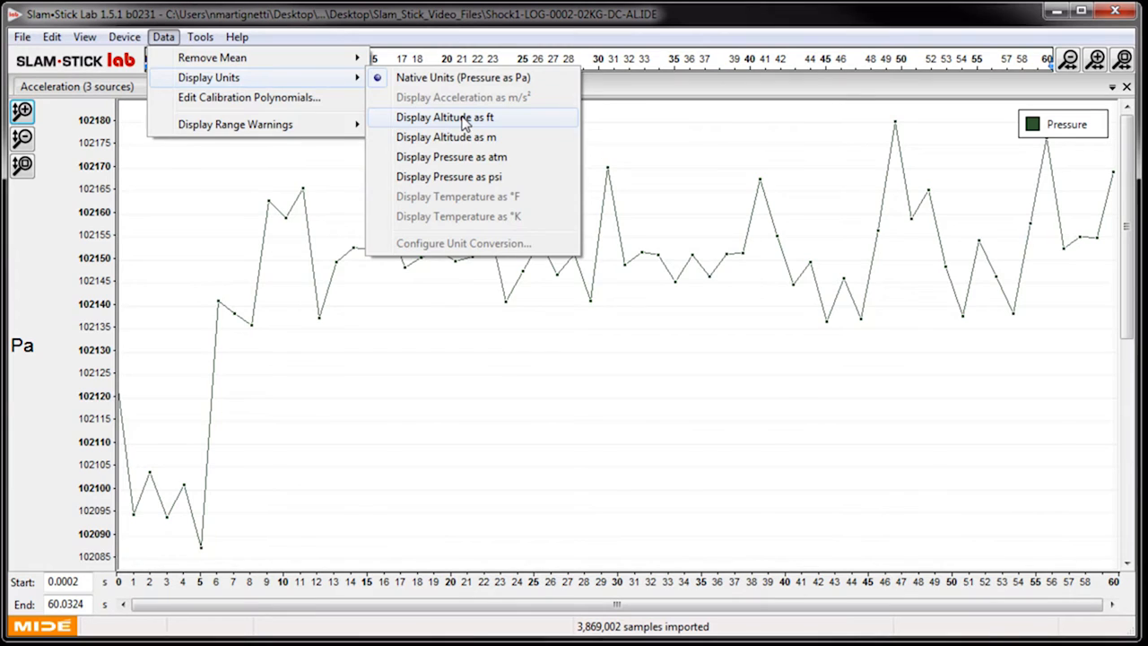
pyautogui.click(445, 116)
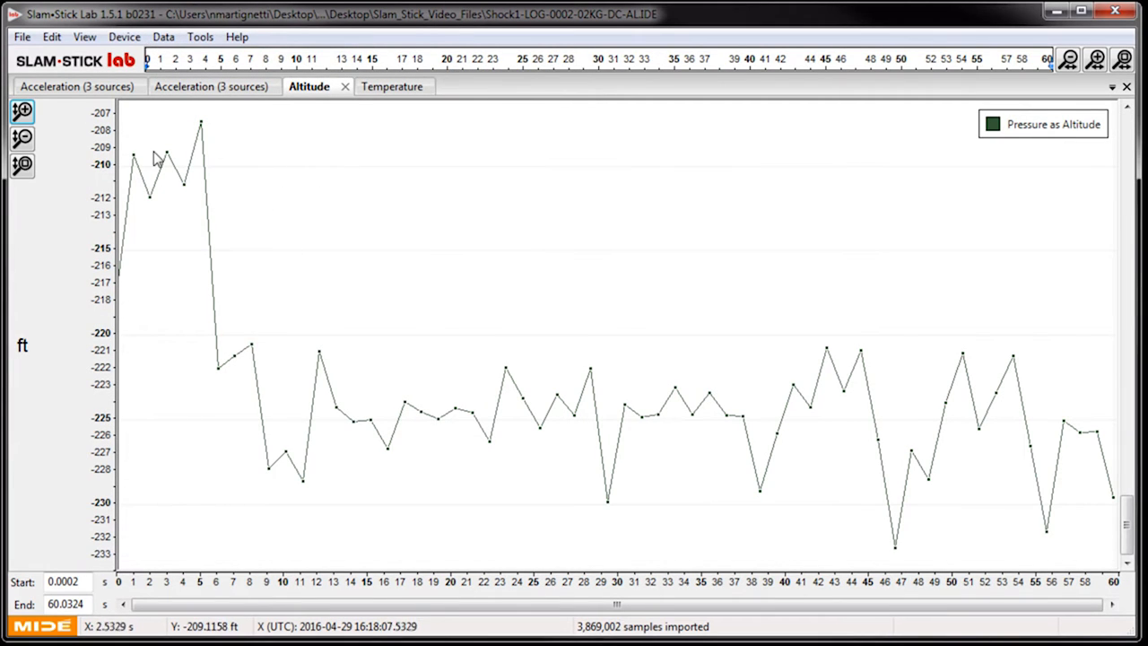
pyautogui.moveTo(262, 248)
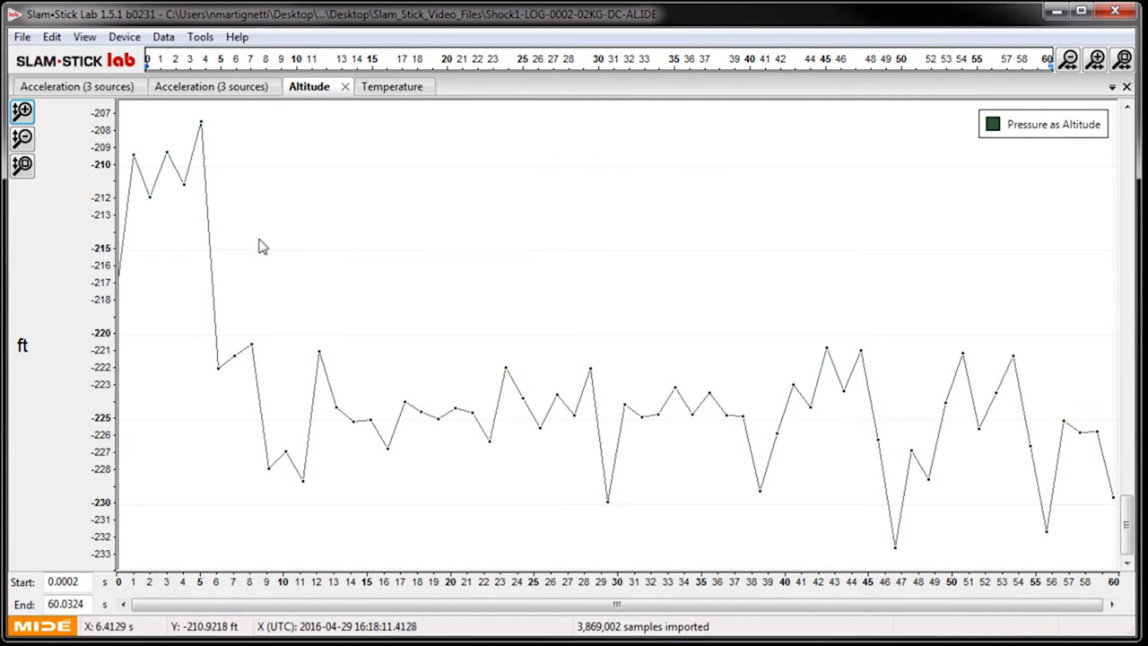
pyautogui.moveTo(227, 199)
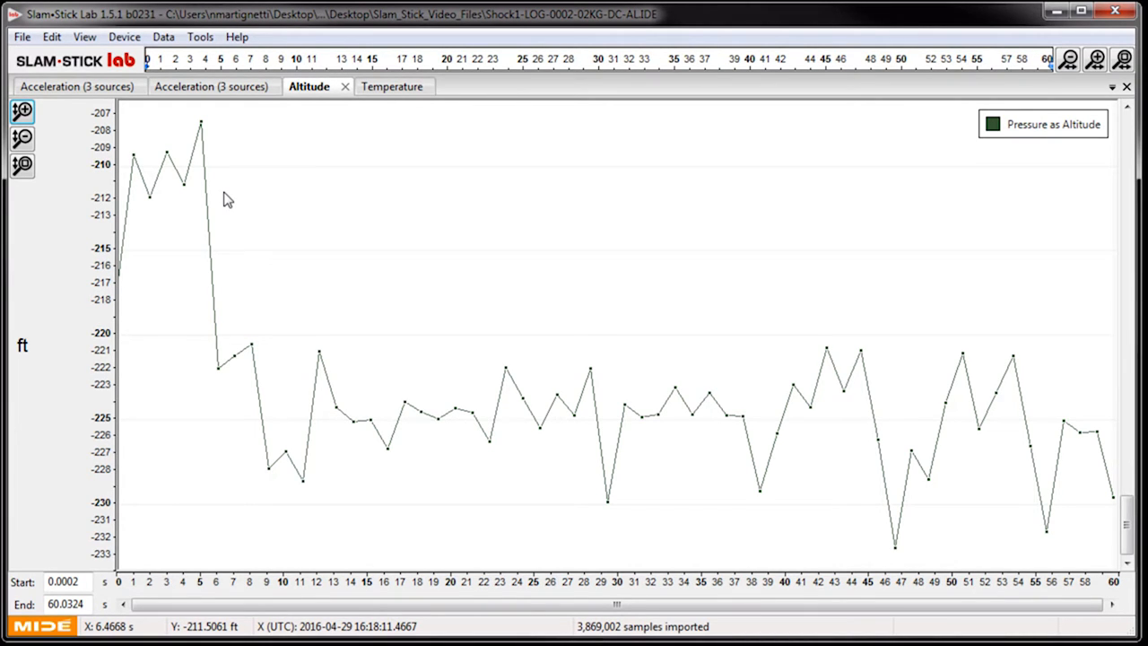
# Step: Open Shock2-LOG-0002-02KG-DC-AL.IDE in a new window, keeping the current file open
pyautogui.click(21, 36)
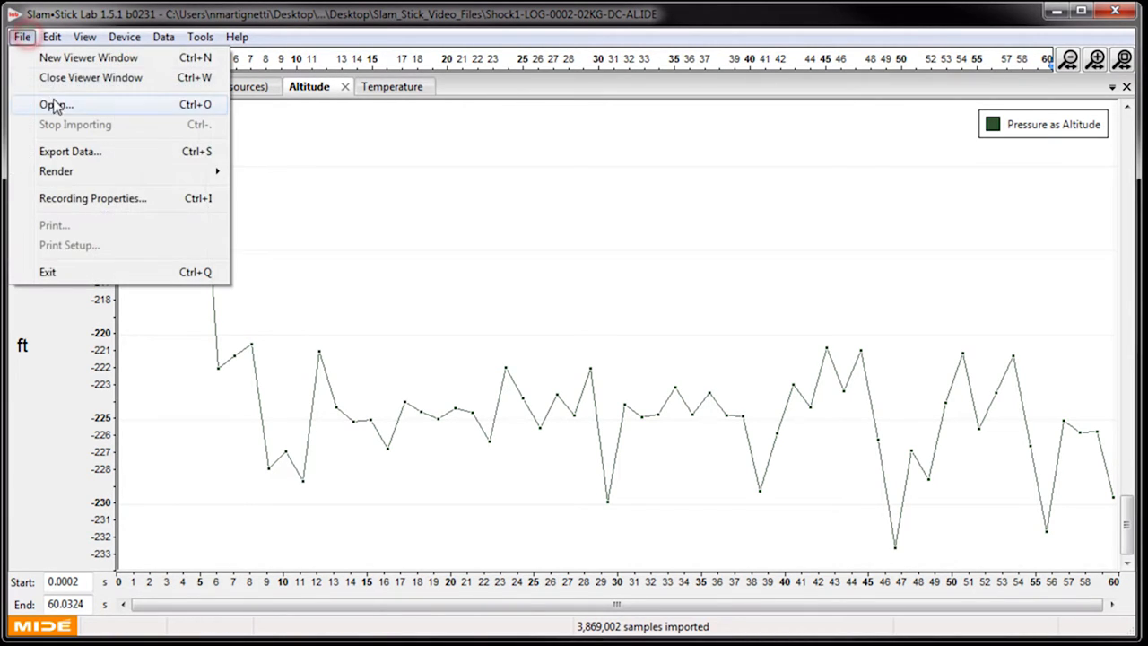
pyautogui.click(55, 104)
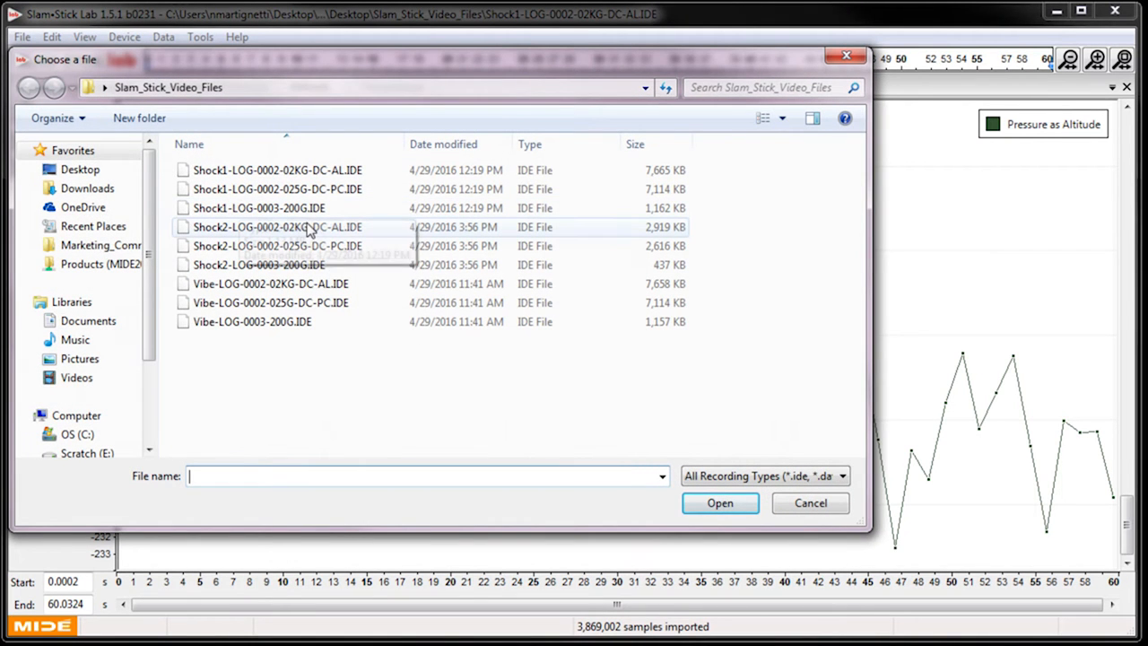
pyautogui.doubleClick(276, 226)
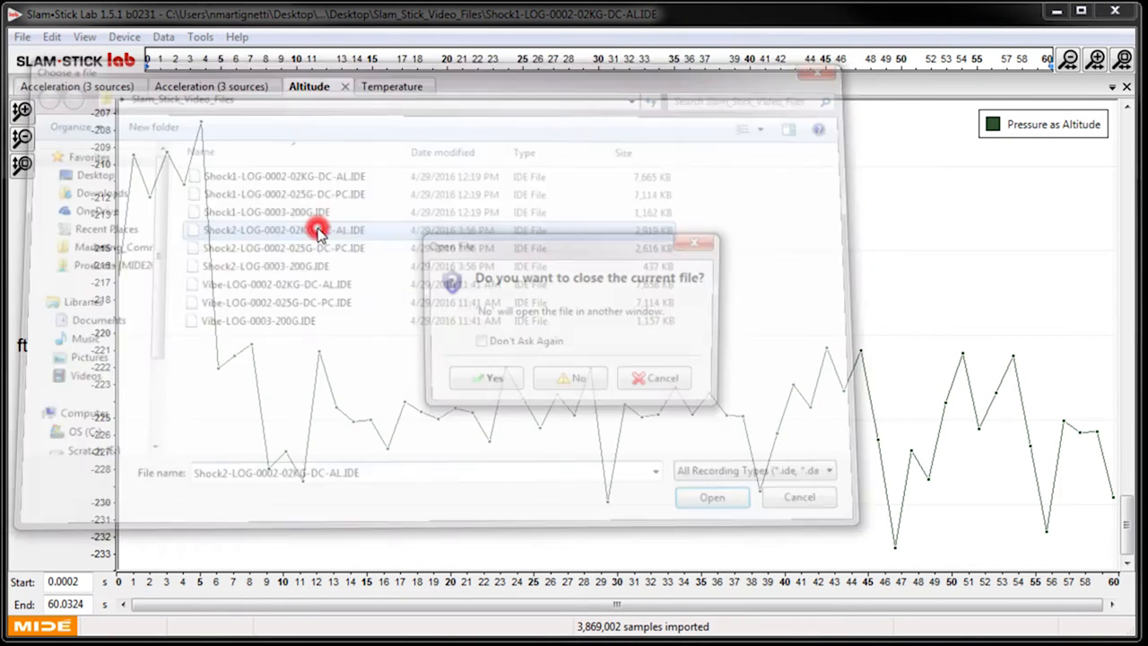
pyautogui.click(495, 377)
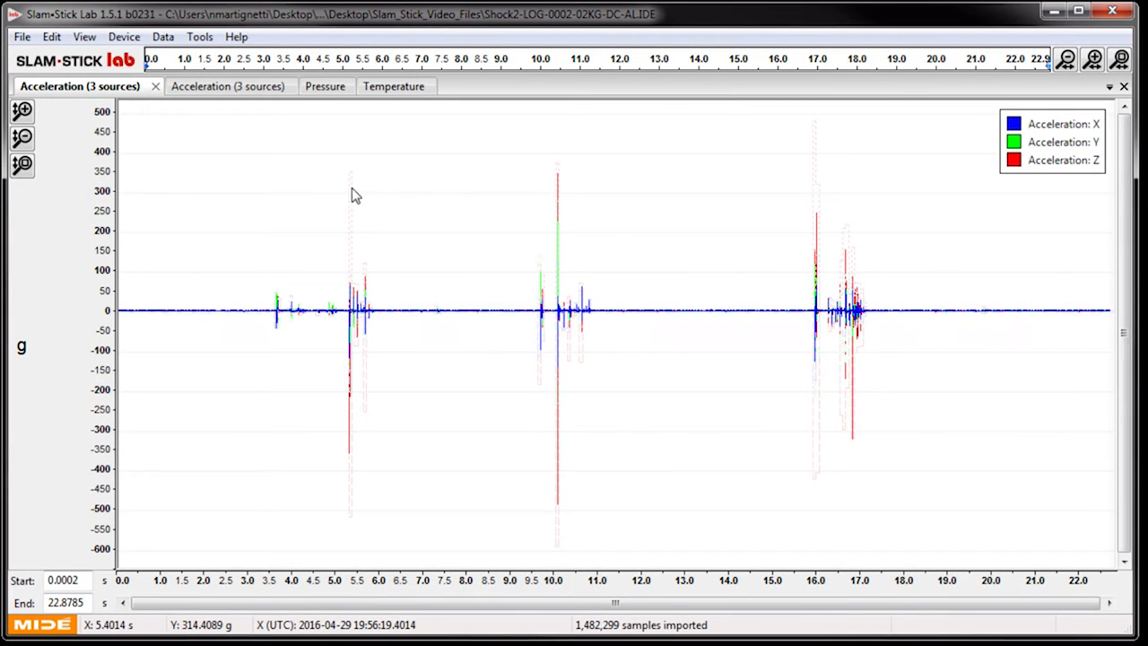
pyautogui.moveTo(266, 231)
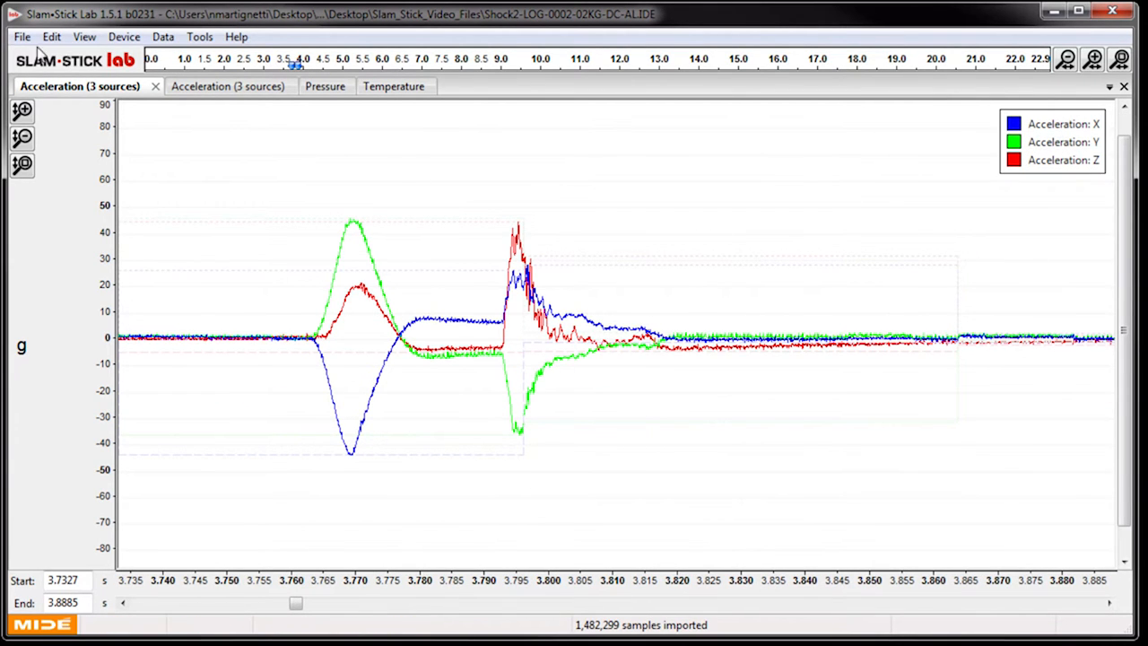
pyautogui.click(22, 35)
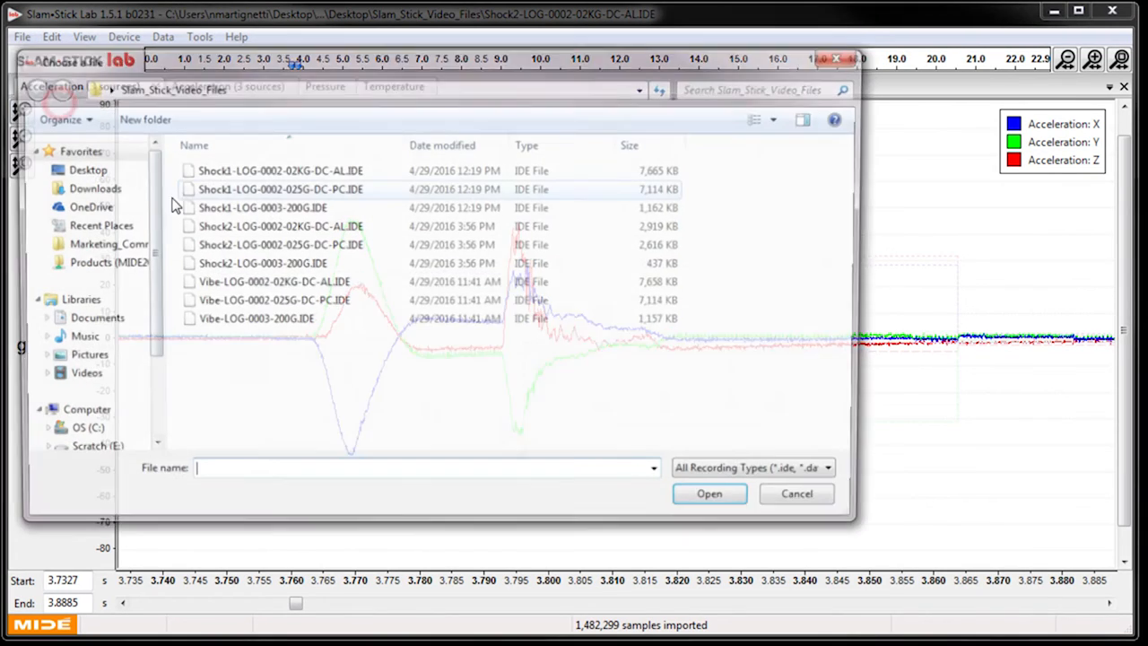
# Step: Open Shock2-LOG-0003-200G.IDE beside the first Shock2 window
pyautogui.click(708, 493)
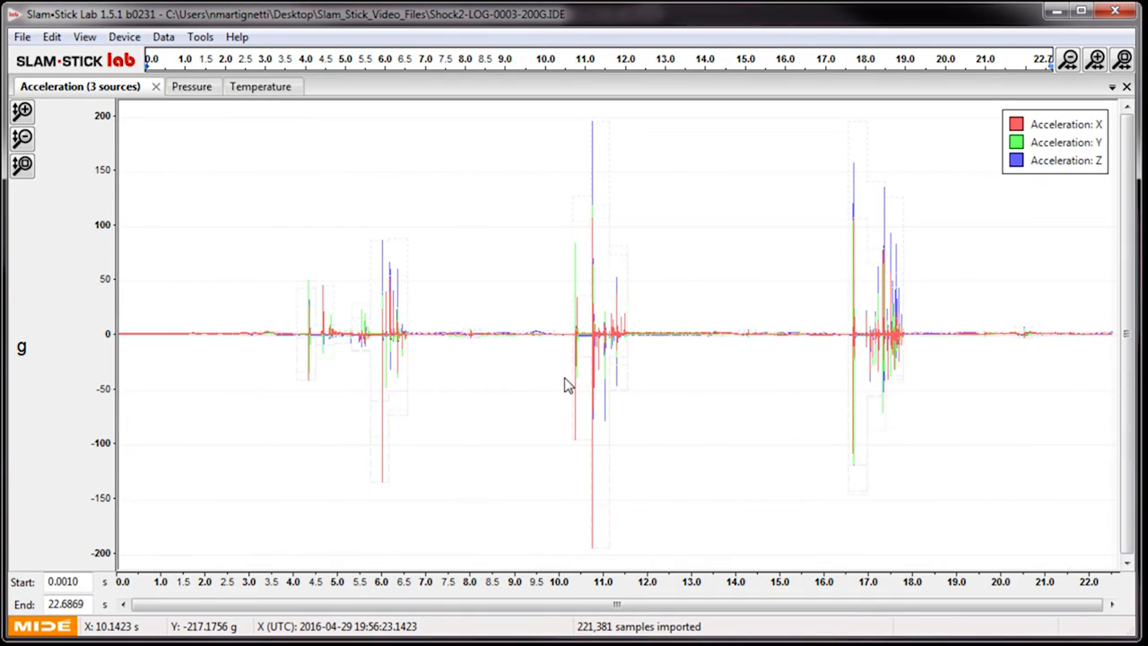
pyautogui.moveTo(298, 265)
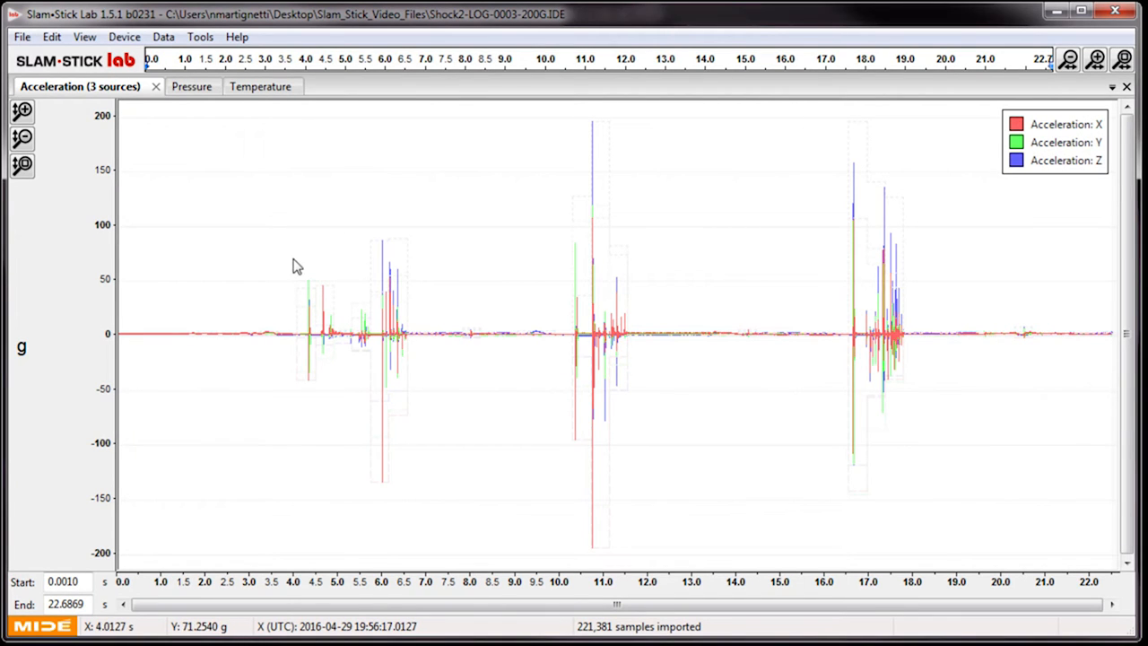
pyautogui.click(292, 258)
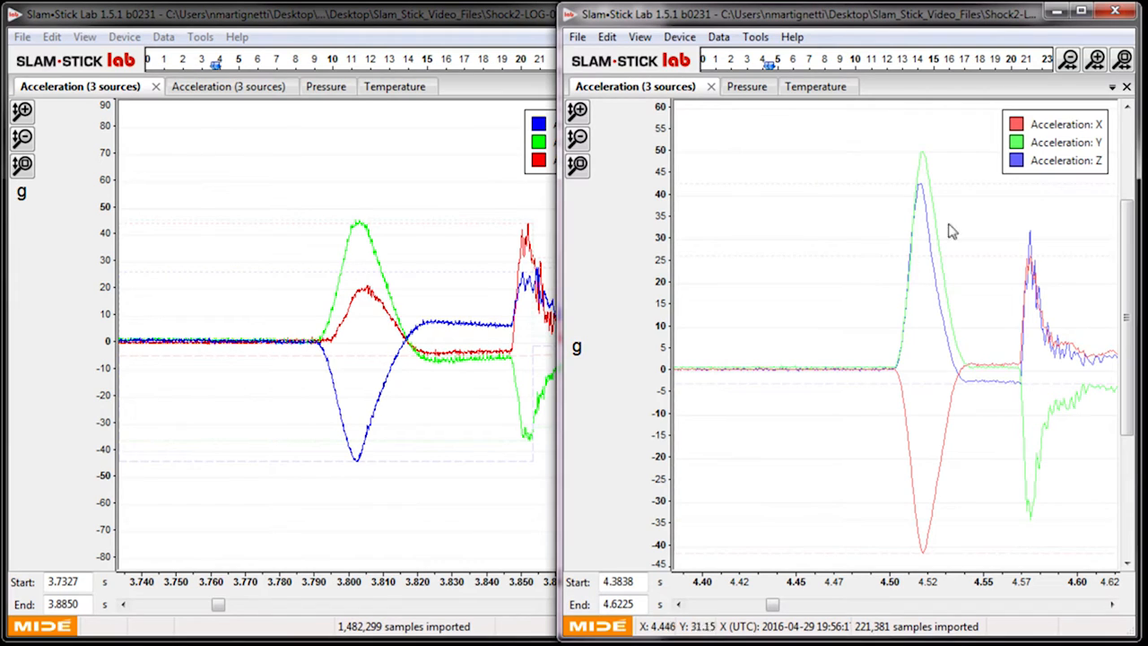
pyautogui.moveTo(943, 156)
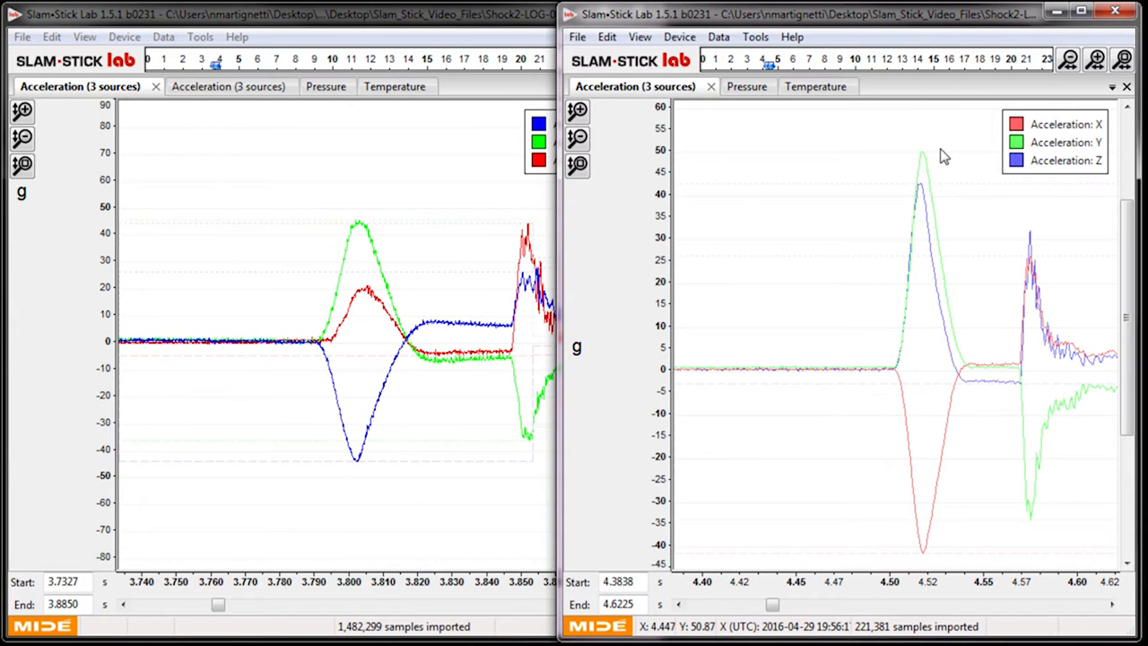
pyautogui.moveTo(942, 160)
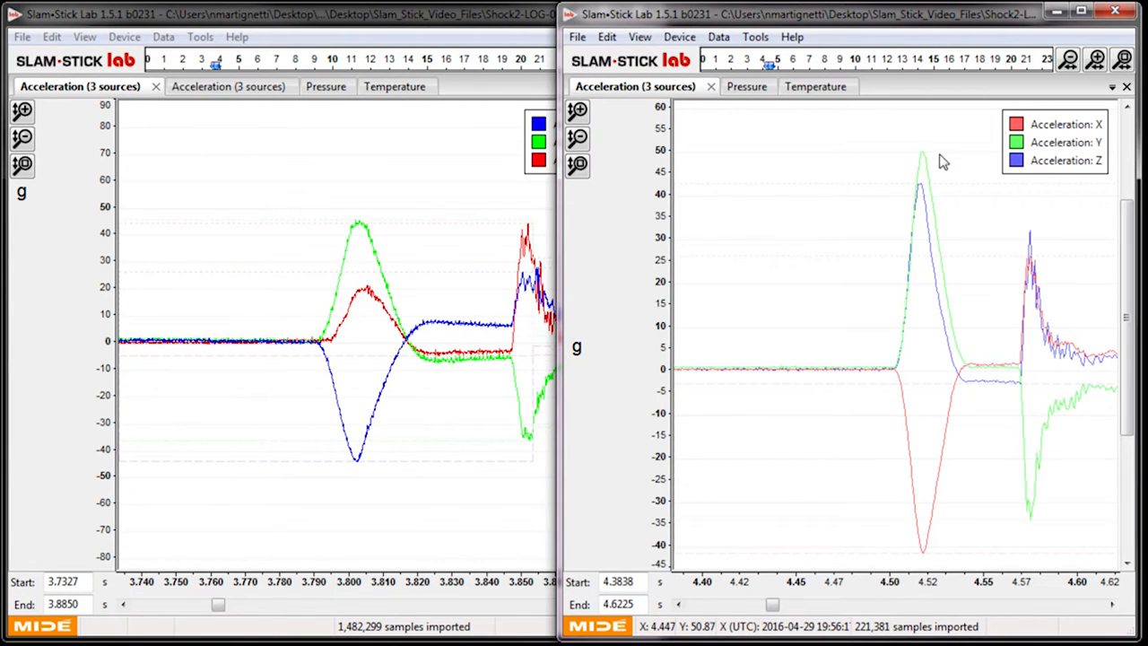
pyautogui.moveTo(936, 158)
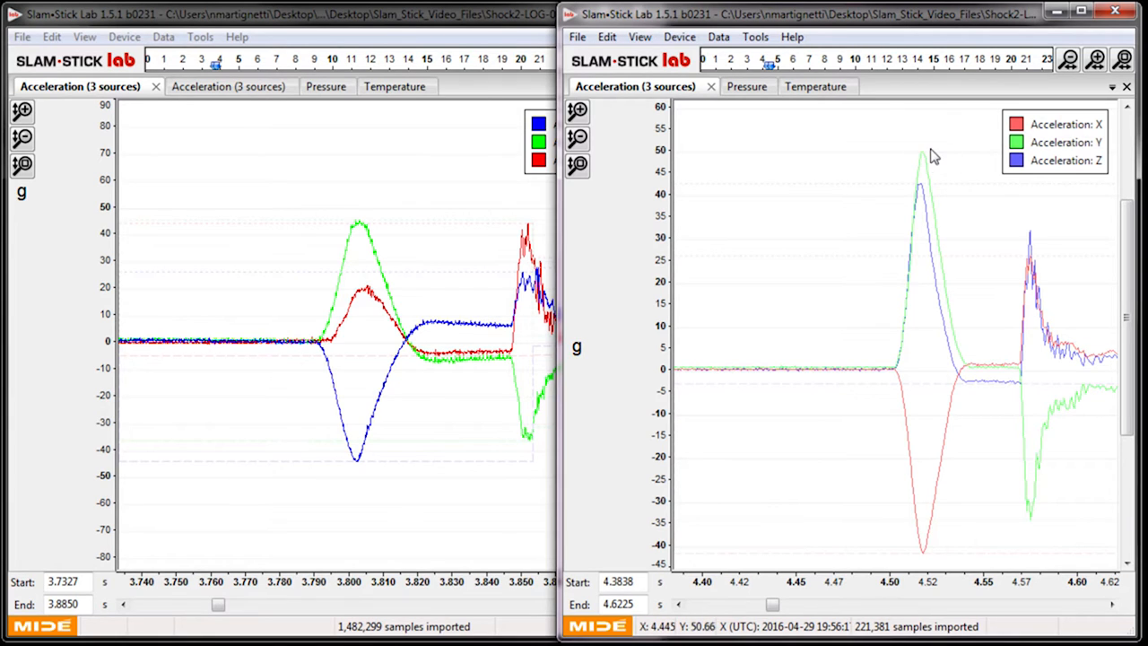
pyautogui.moveTo(941, 161)
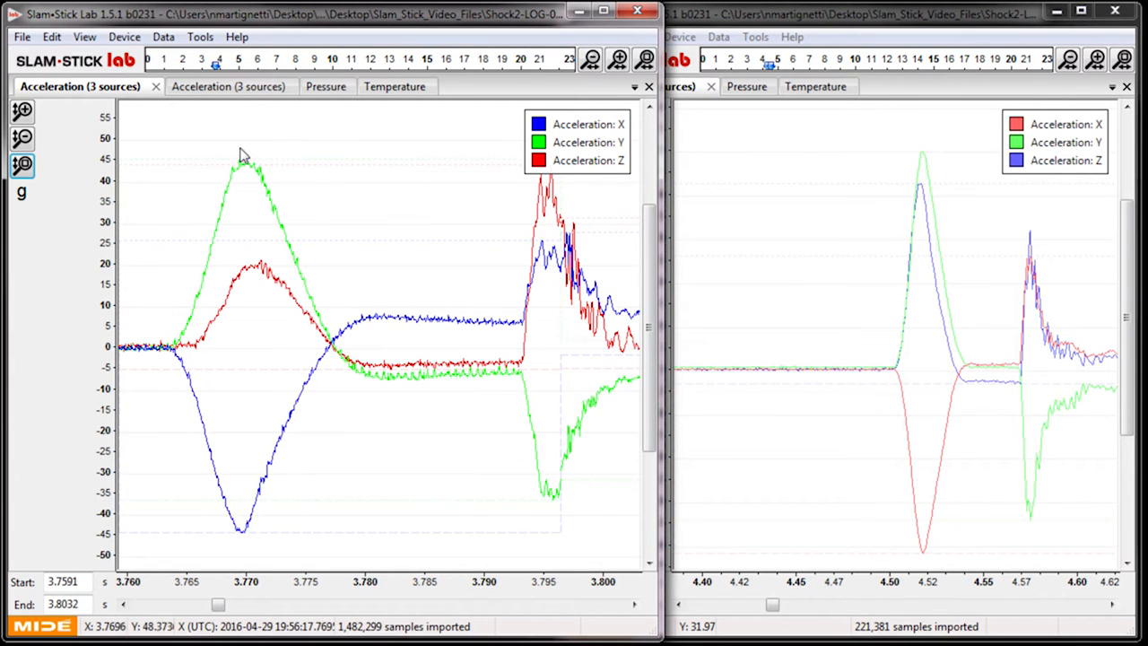
pyautogui.moveTo(240, 178)
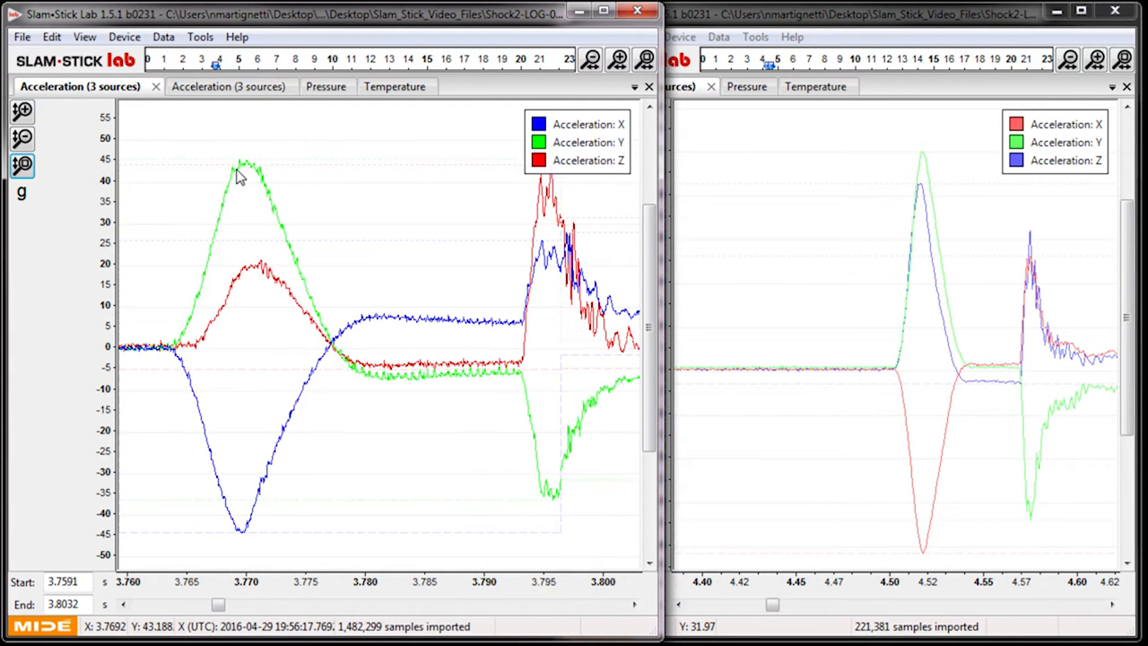
pyautogui.moveTo(298, 233)
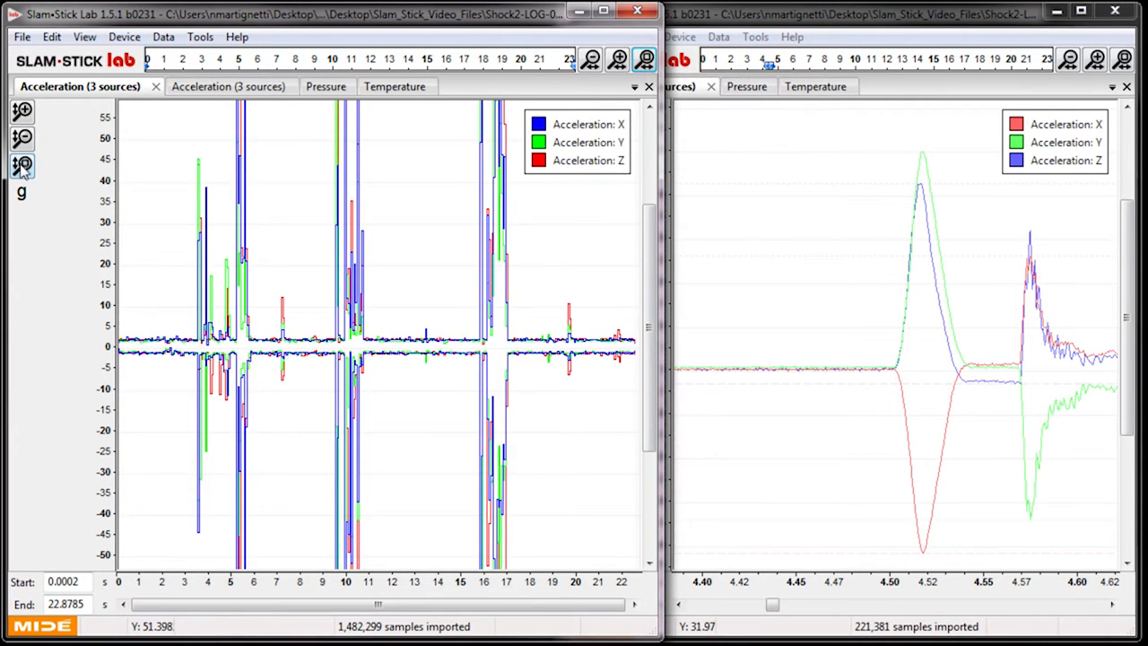
# Step: Zoom the 200G recording onto its shock peak near 16.8 seconds
pyautogui.click(21, 165)
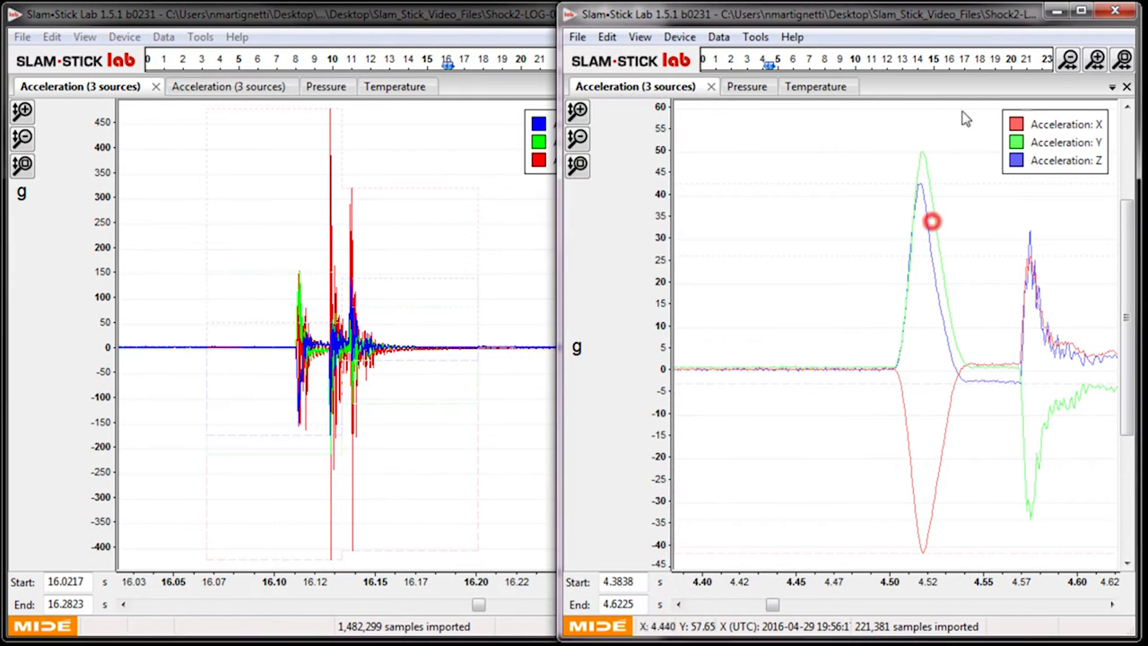
pyautogui.click(576, 165)
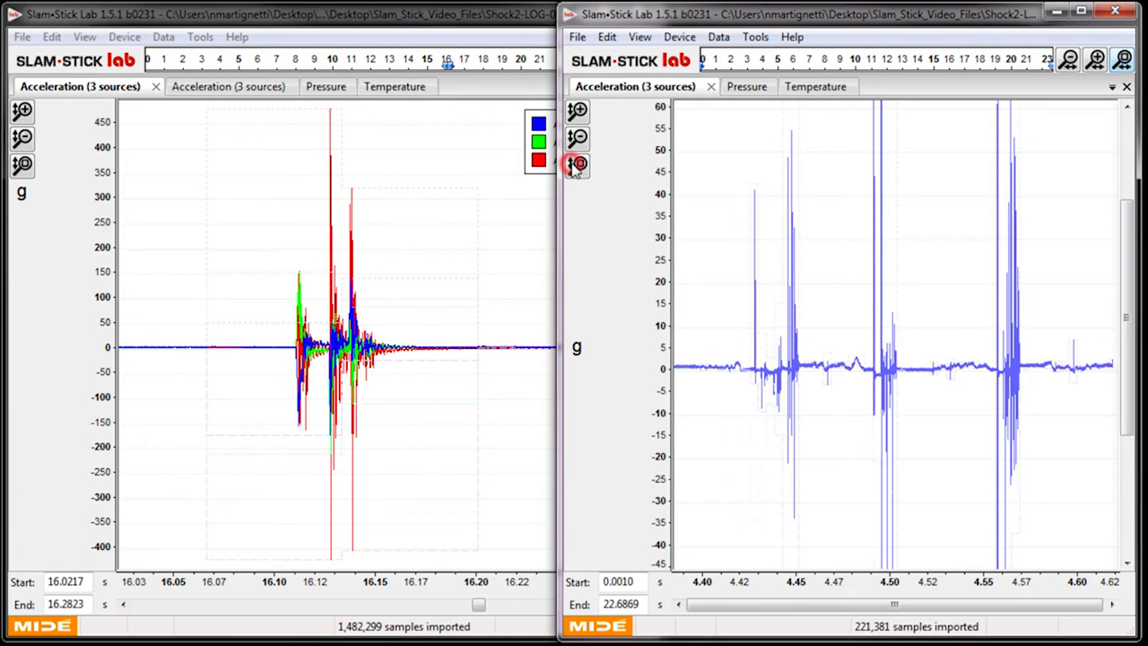
pyautogui.click(577, 165)
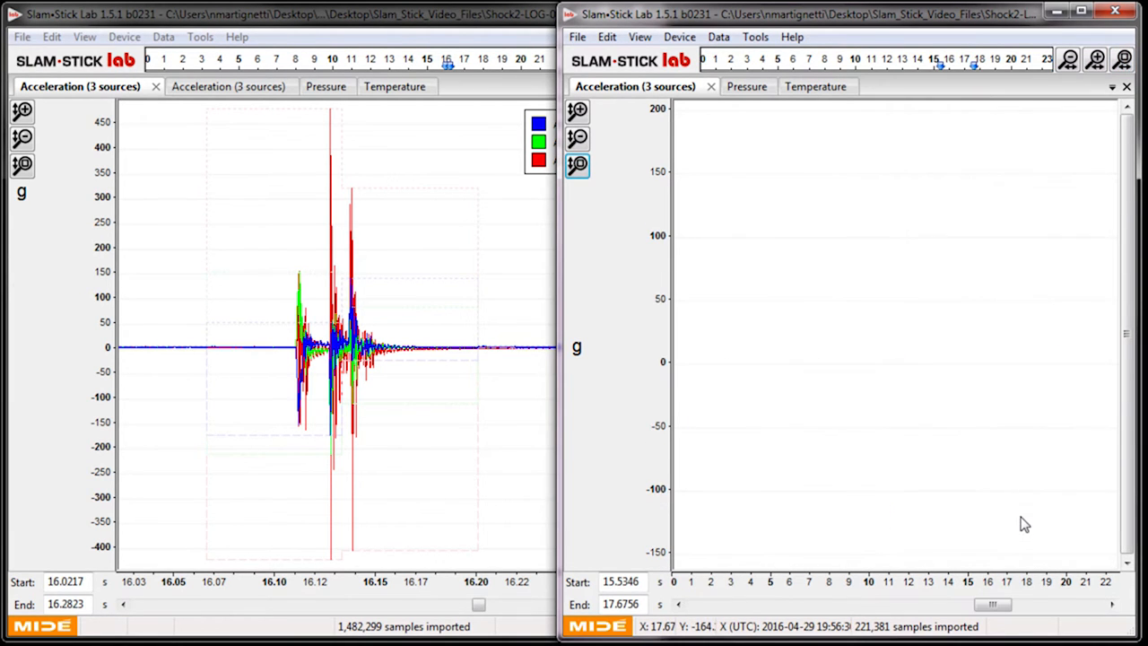
pyautogui.moveTo(901, 100); pyautogui.dragTo(965, 548)
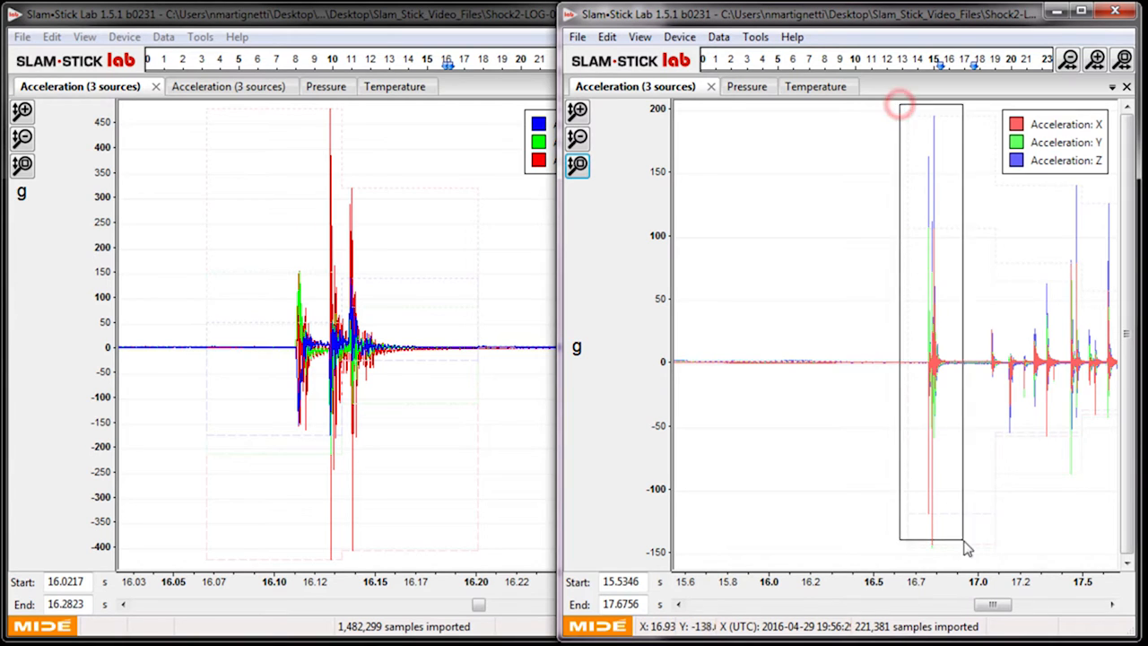
pyautogui.moveTo(901, 108); pyautogui.dragTo(965, 542)
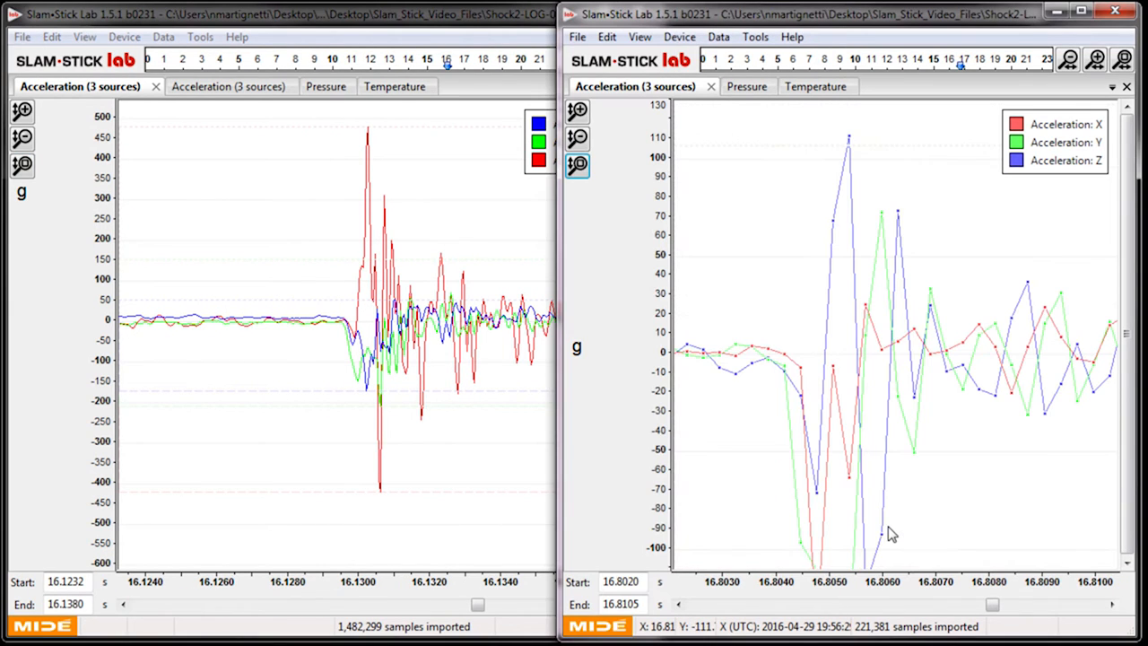
pyautogui.moveTo(918, 229)
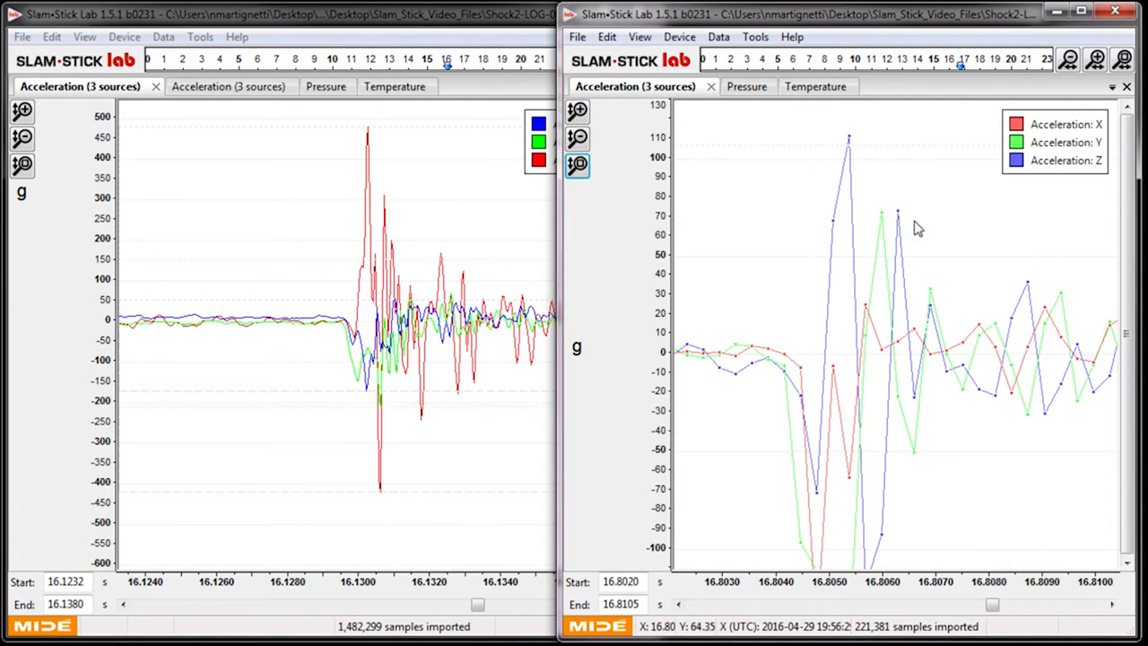
pyautogui.moveTo(829, 330)
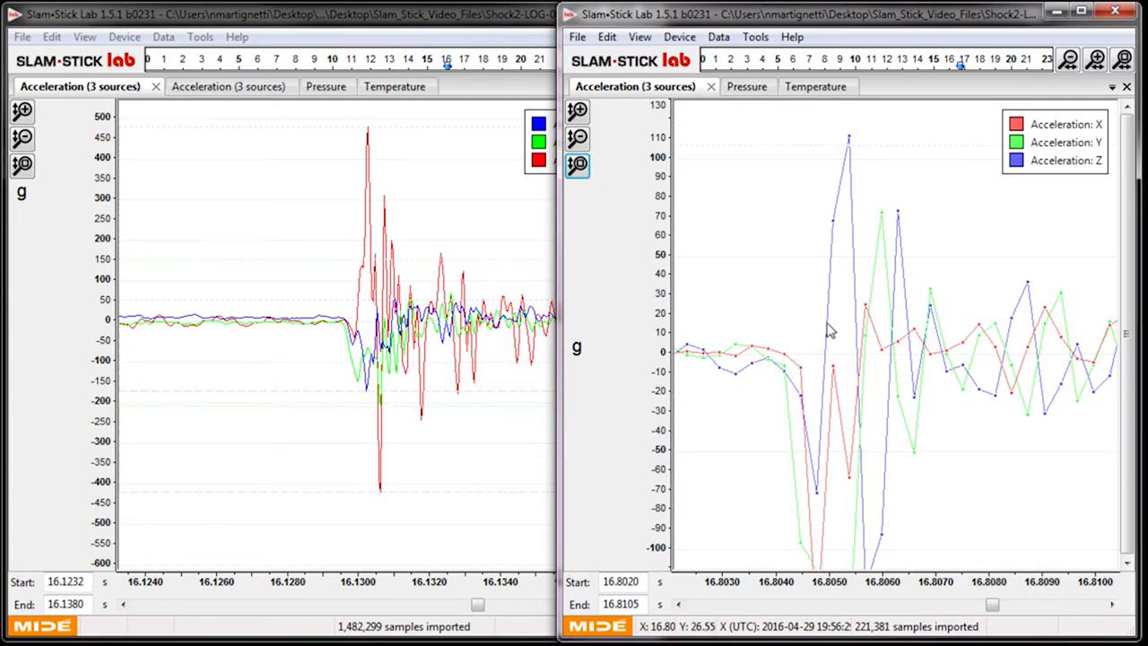
pyautogui.moveTo(829, 332)
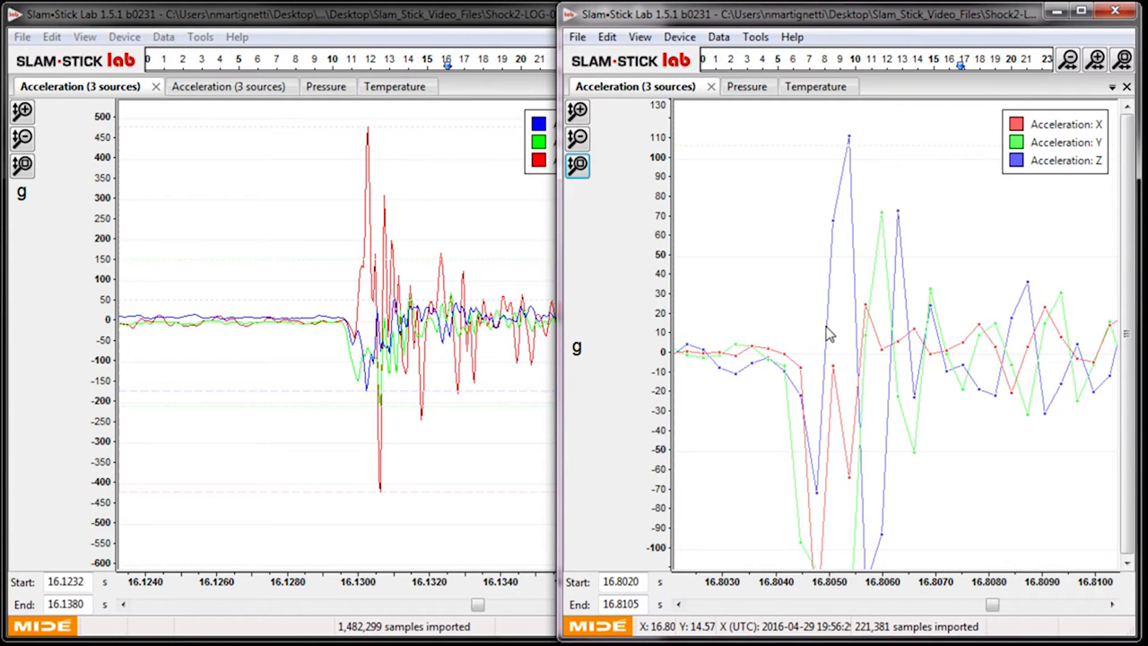
pyautogui.moveTo(850, 170)
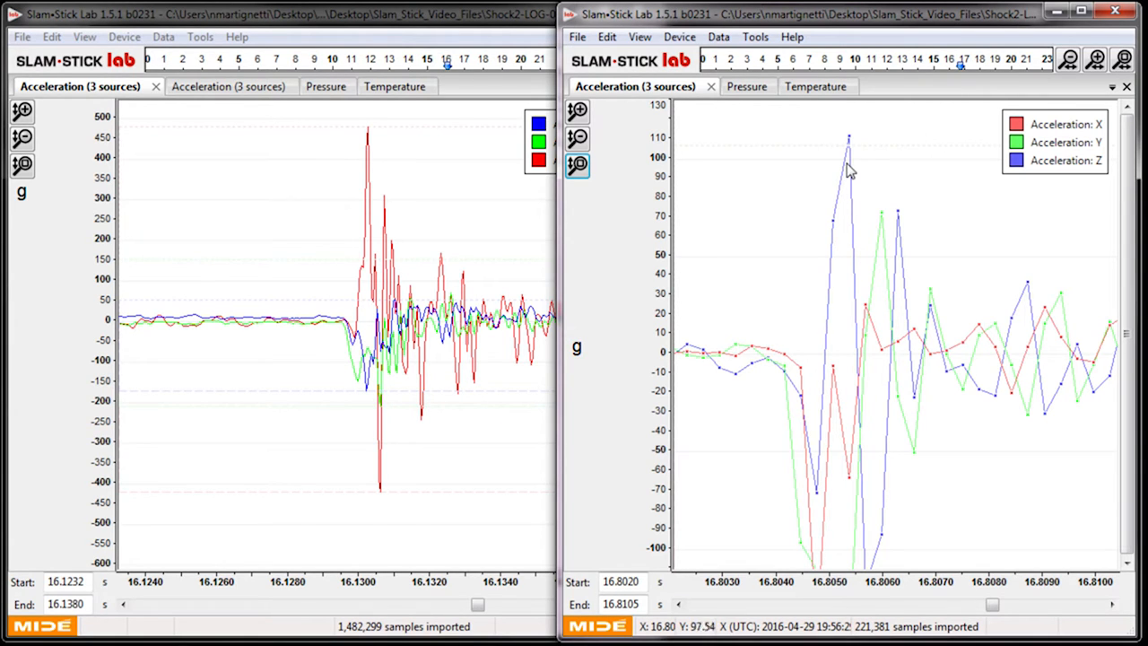
pyautogui.moveTo(857, 151)
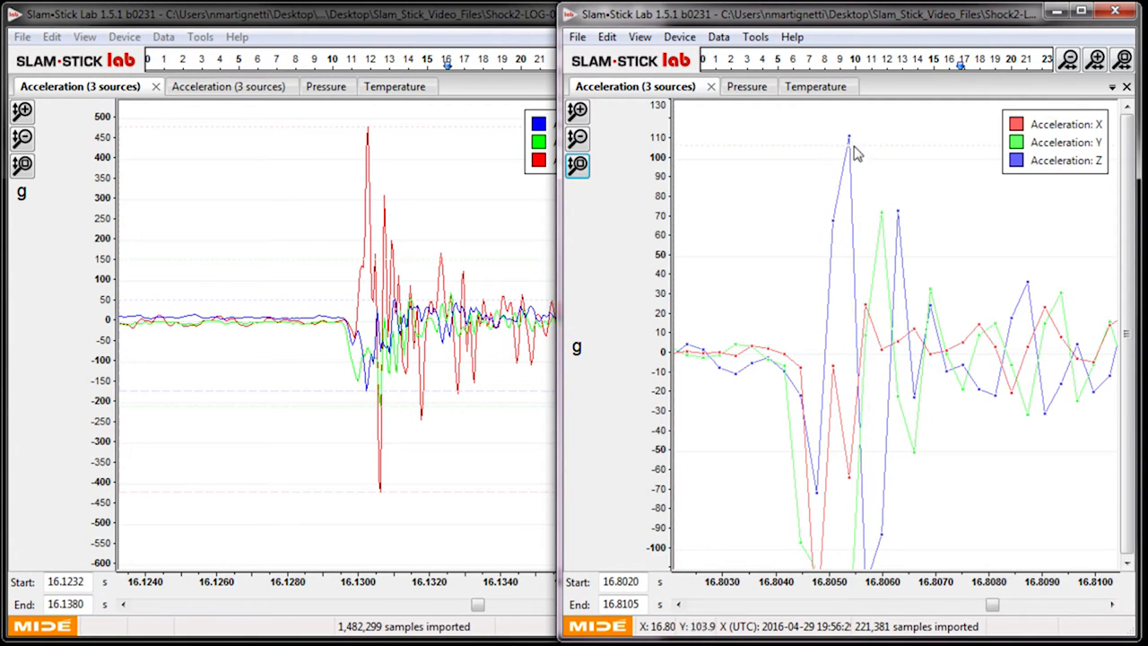
pyautogui.moveTo(846, 118)
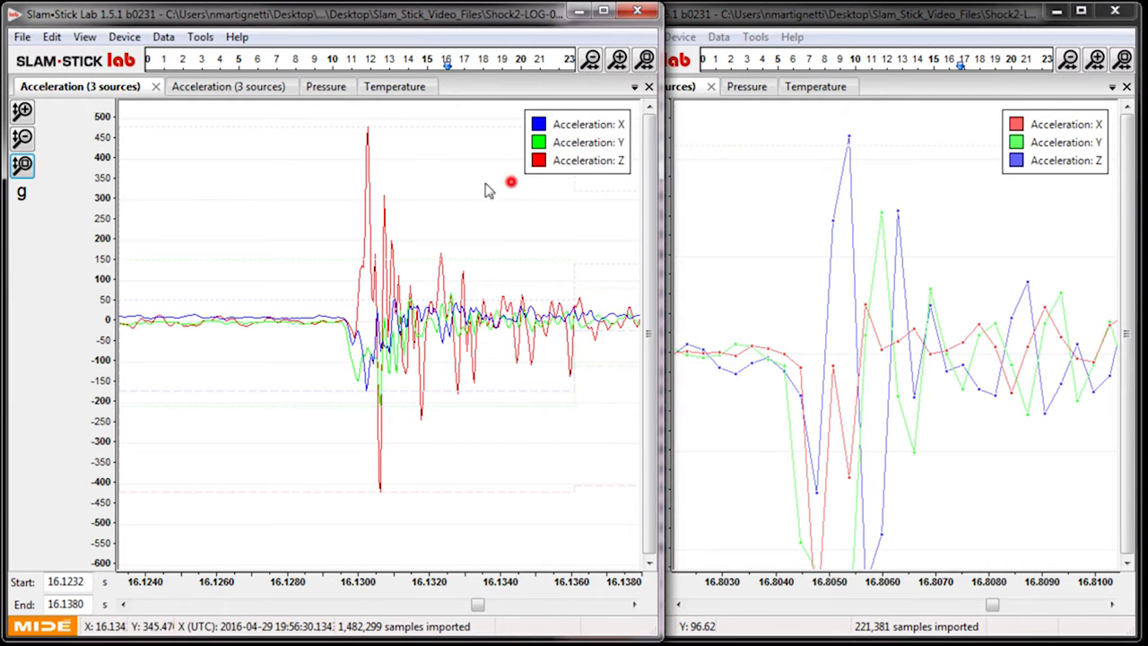
# Step: Zoom the LOG-0002 window to about 16.1301–16.1317 s so individual samples show
pyautogui.moveTo(512, 183); pyautogui.dragTo(606, 529)
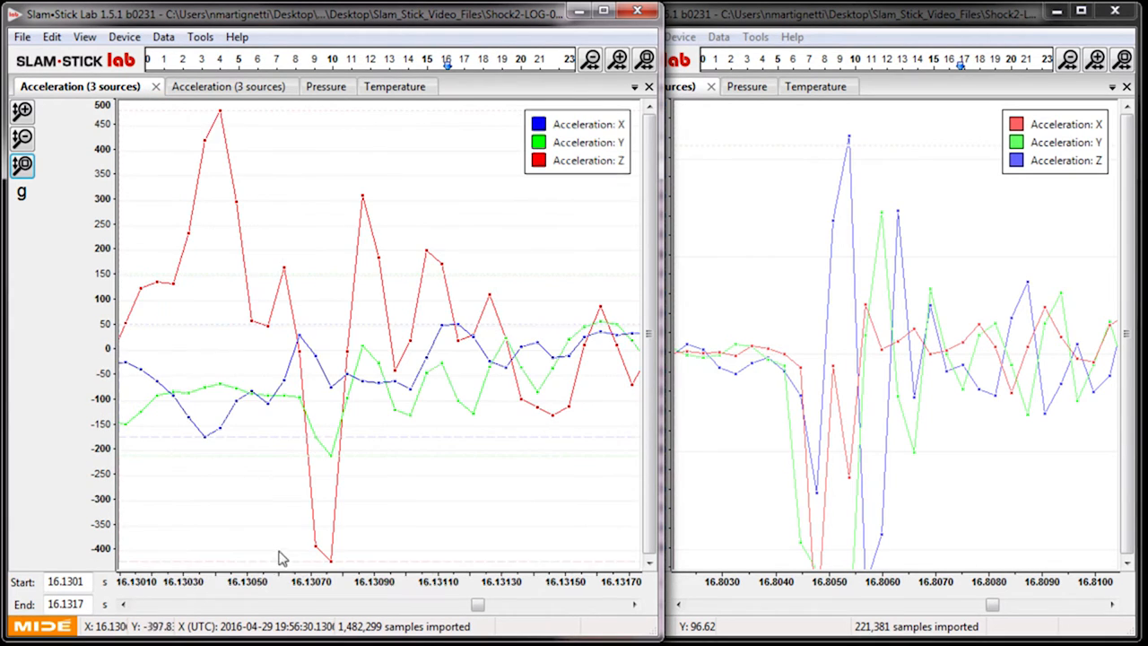
pyautogui.moveTo(230, 117)
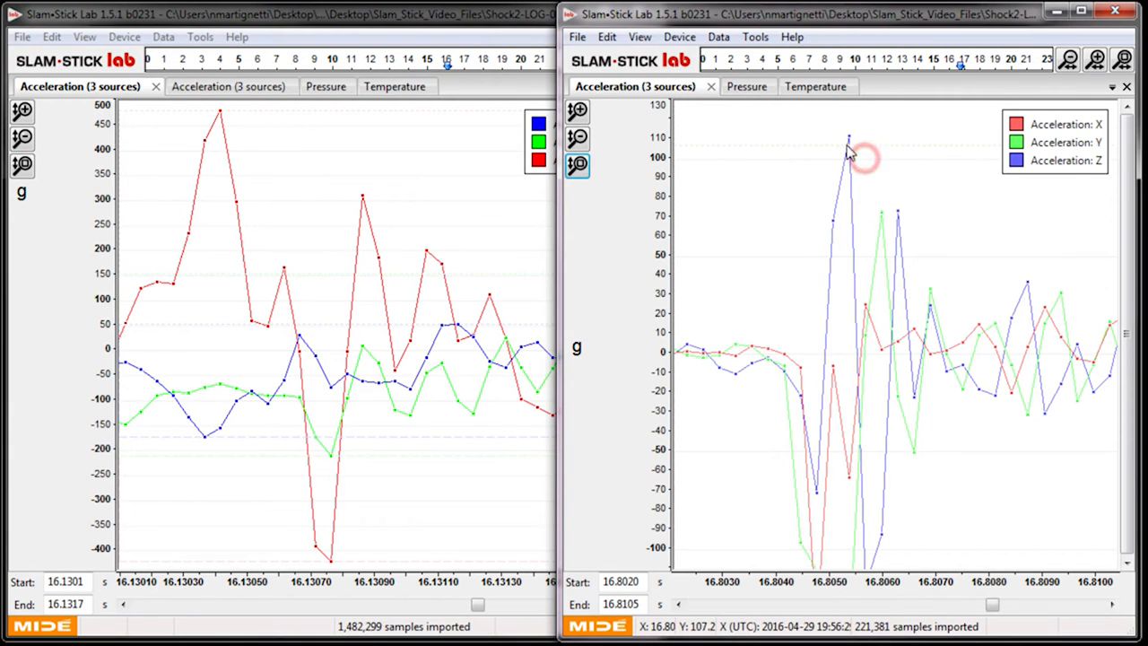
pyautogui.moveTo(859, 165)
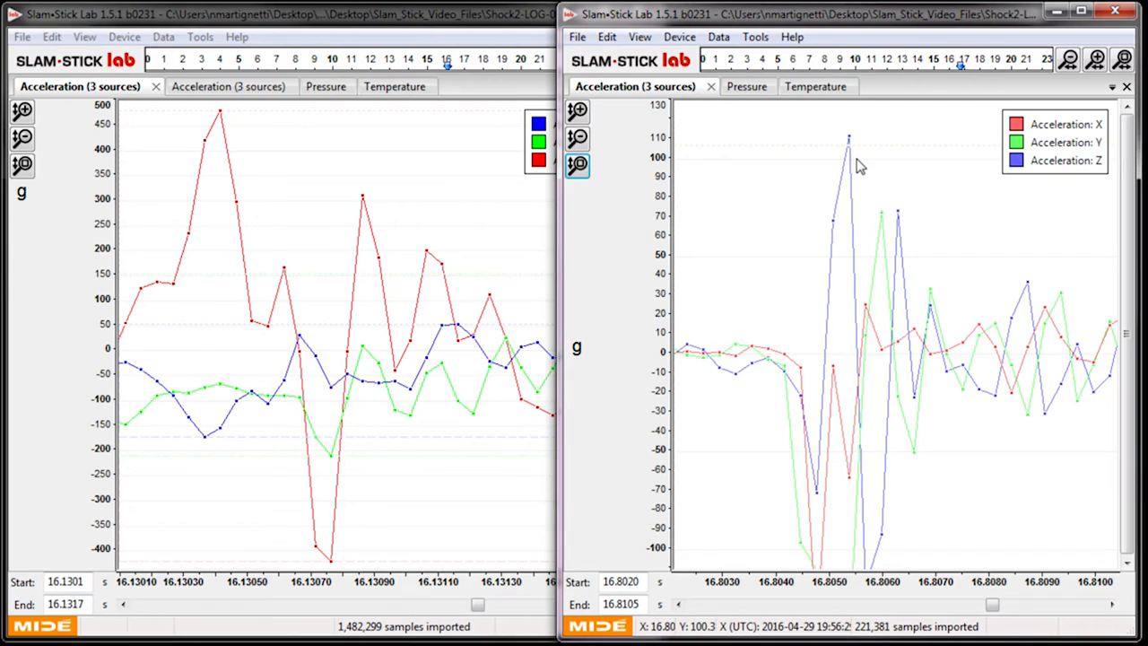
pyautogui.moveTo(233, 158)
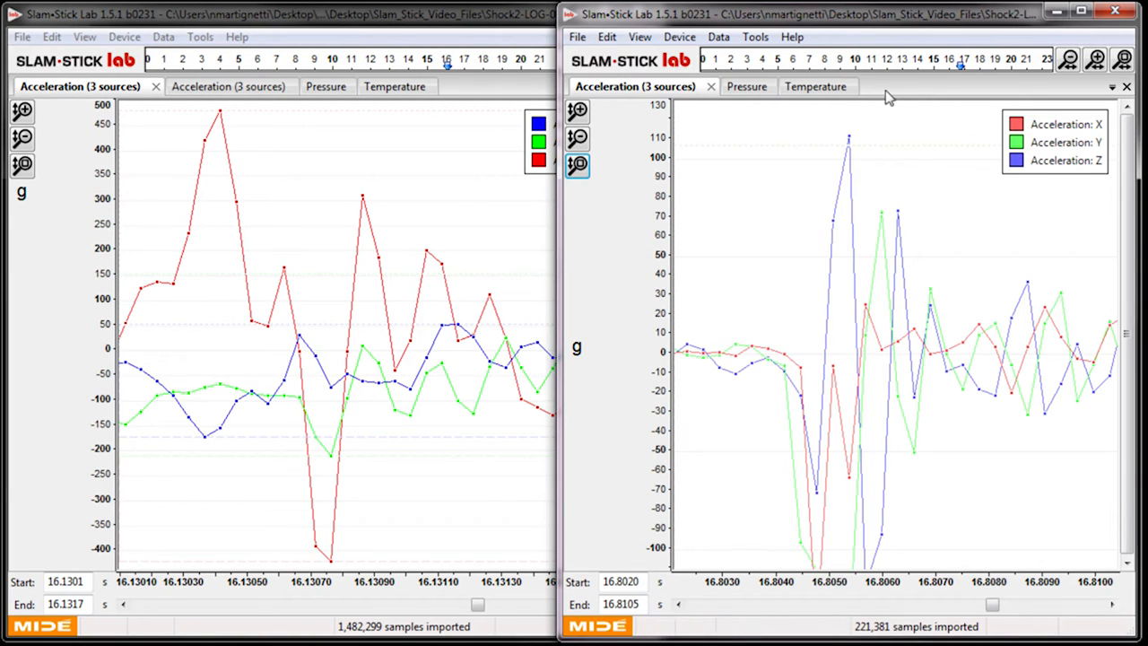
pyautogui.moveTo(869, 147)
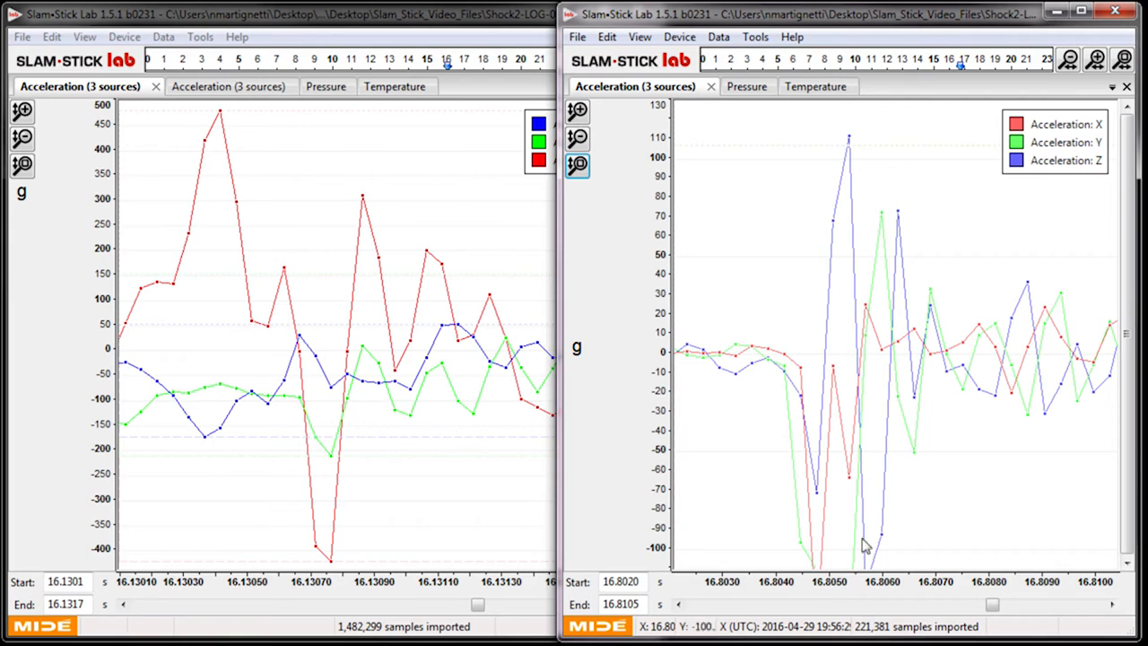
pyautogui.moveTo(859, 558)
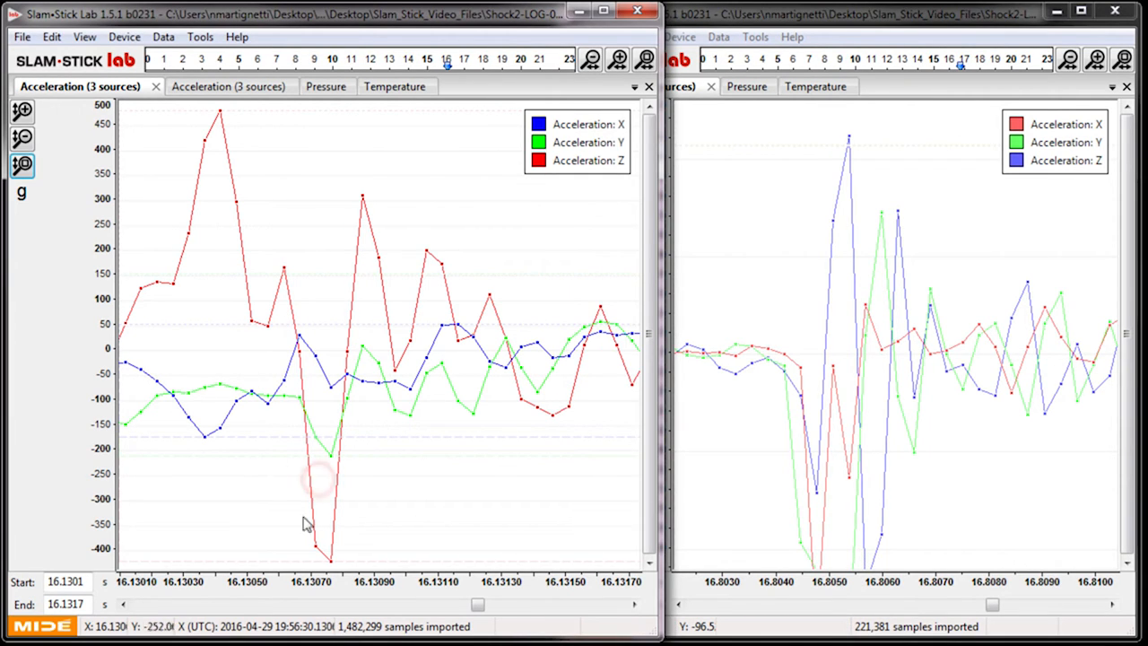
pyautogui.moveTo(280, 269)
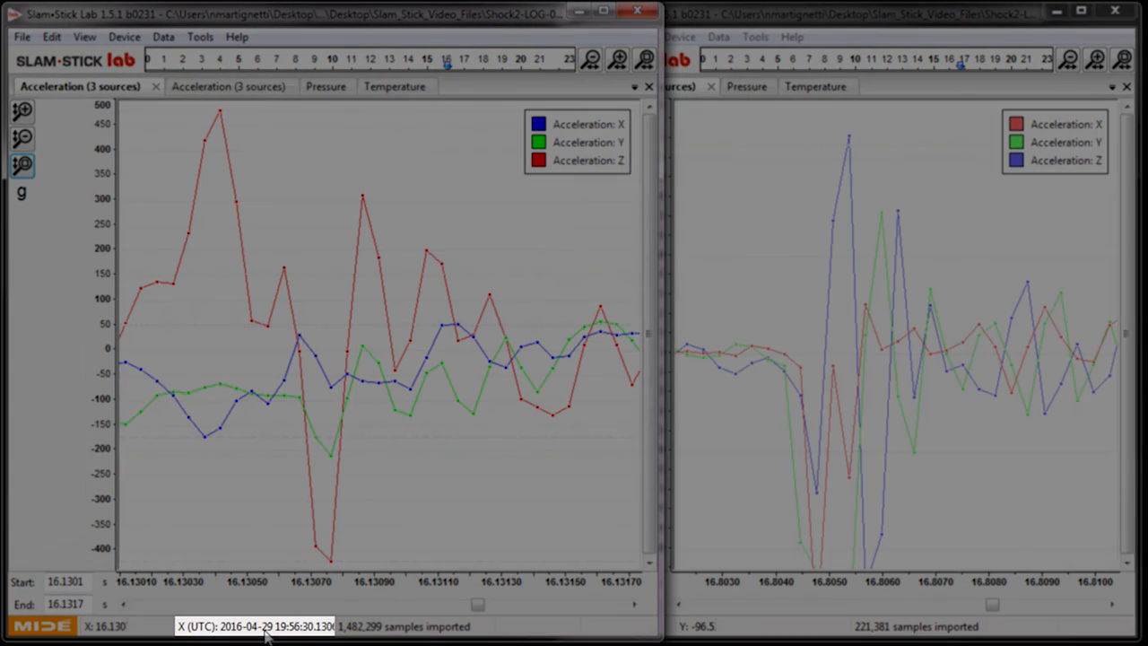
pyautogui.moveTo(229, 122)
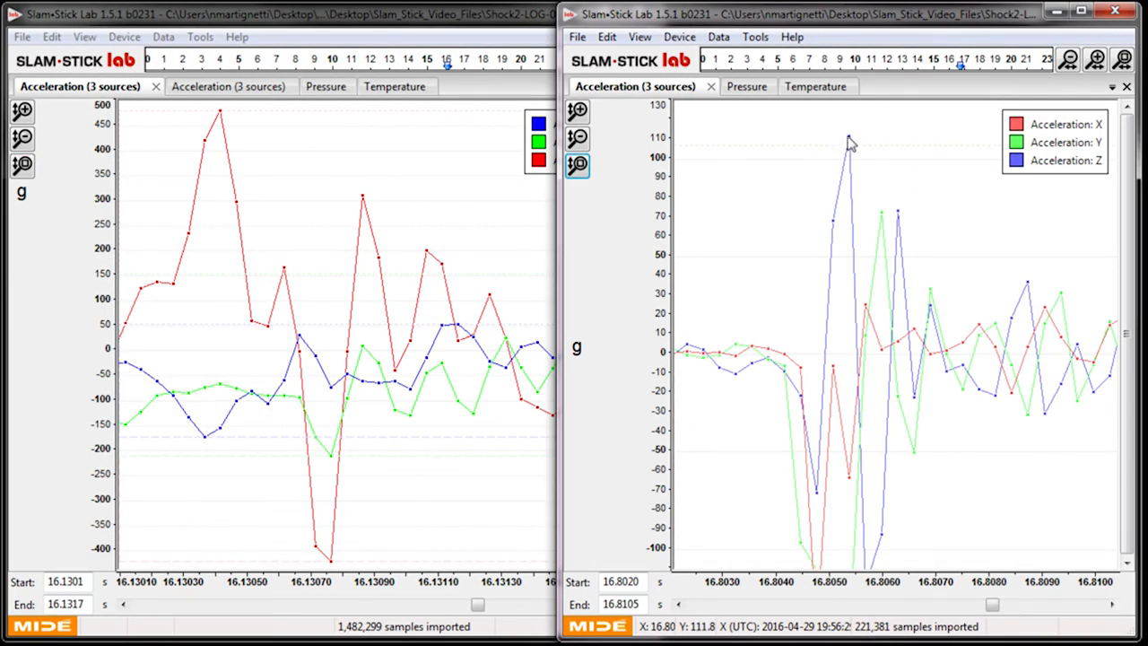
pyautogui.moveTo(843, 151)
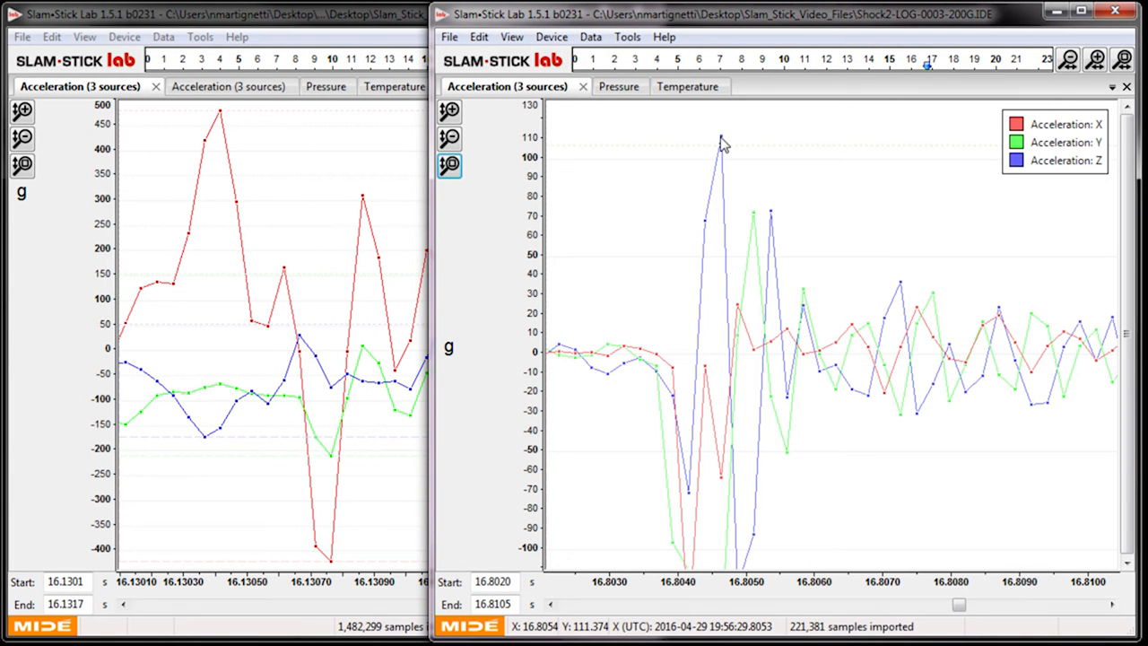
pyautogui.moveTo(301, 140)
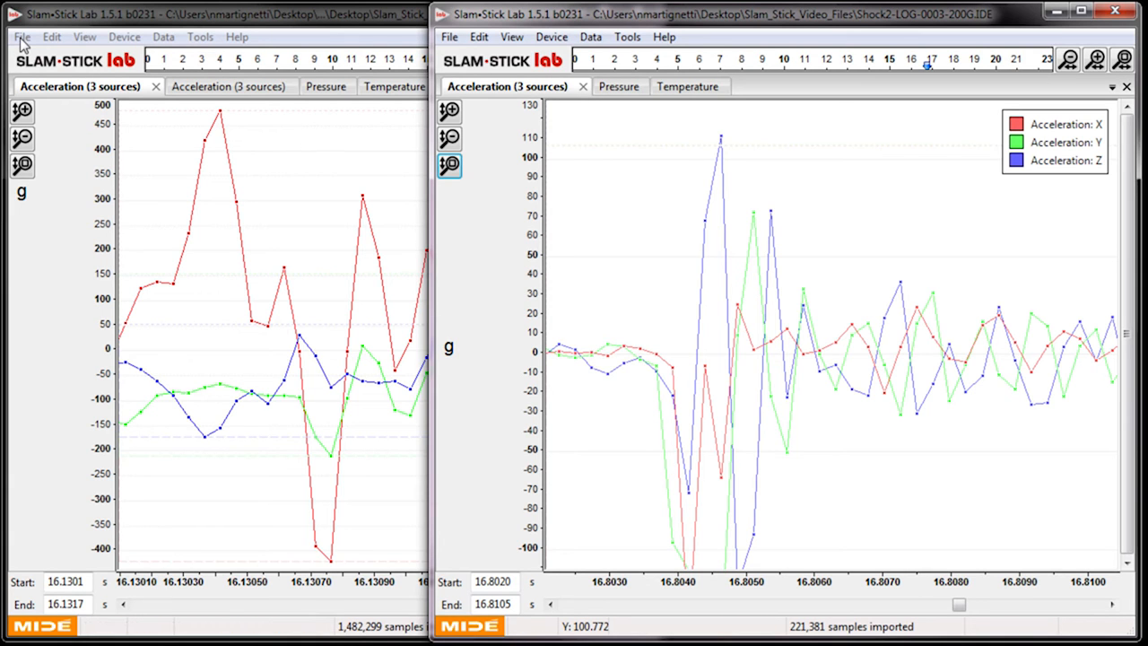
# Step: Review LOG-0002's Recording, Sensor, Channel, Device and Calibration properties, then close the dialog
pyautogui.click(21, 36)
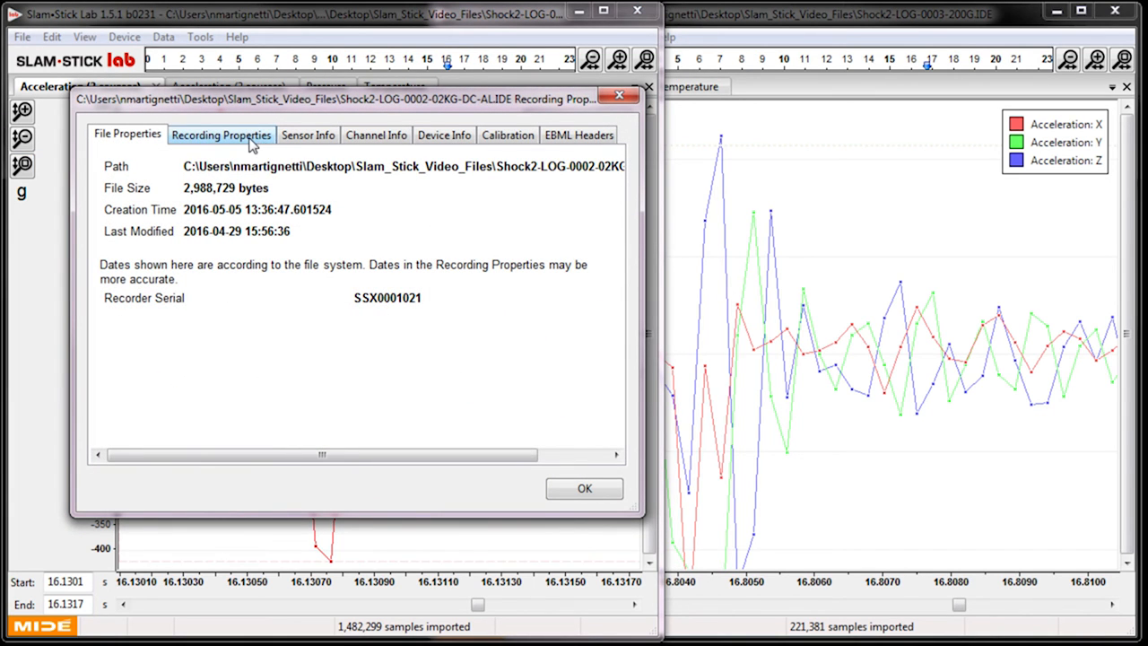
pyautogui.click(221, 135)
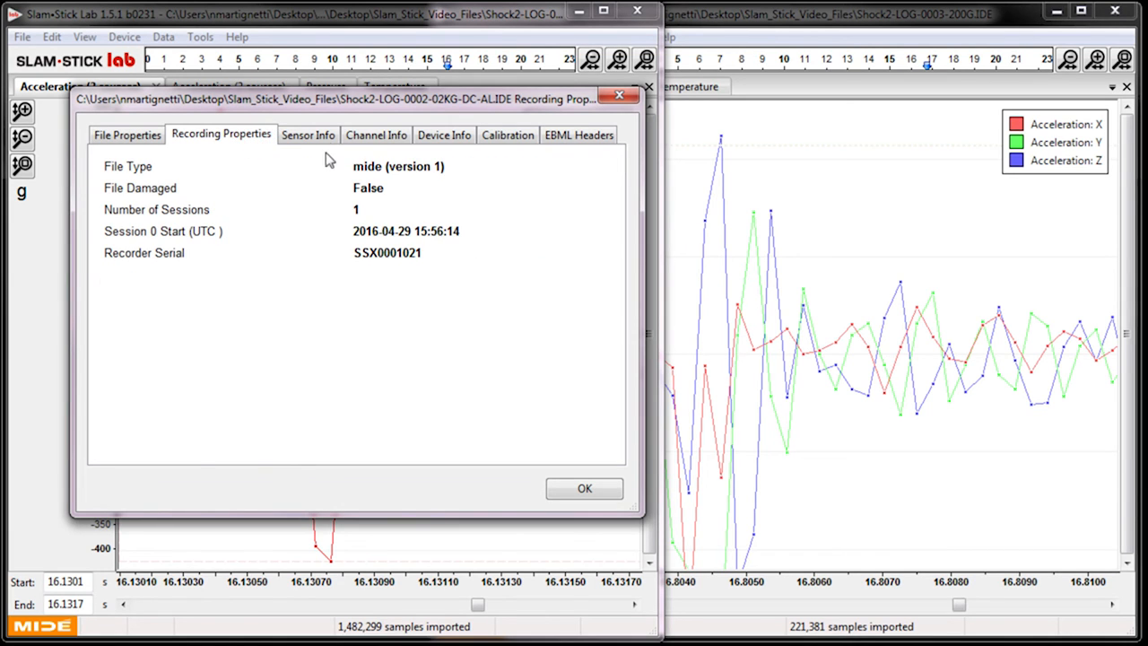
pyautogui.click(308, 135)
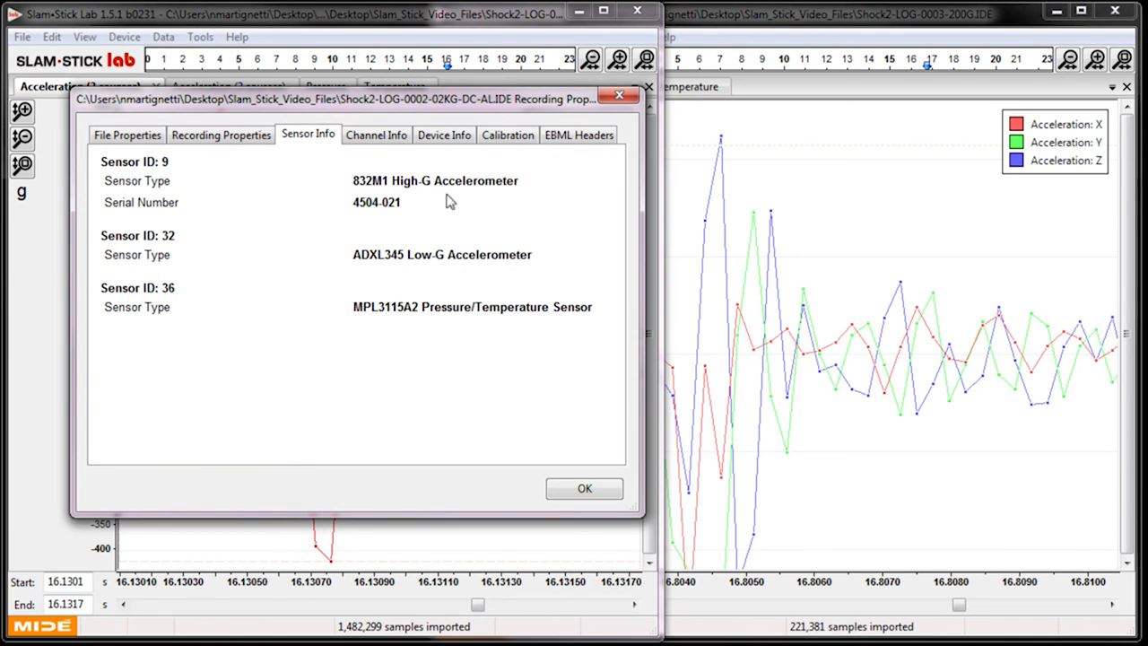
pyautogui.click(377, 135)
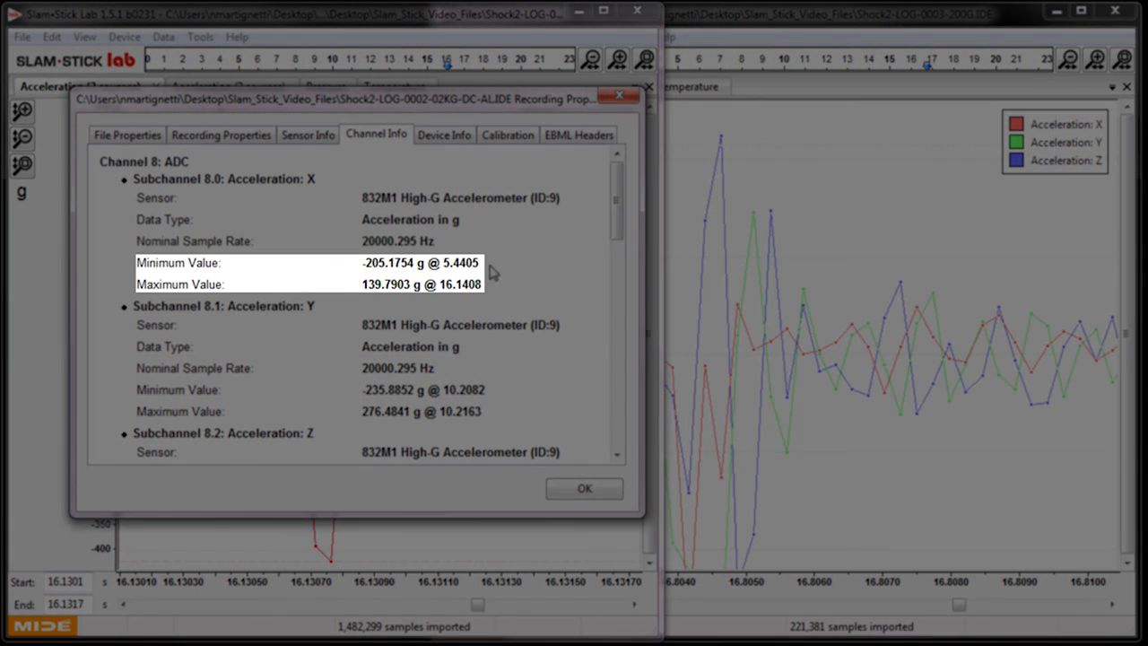
pyautogui.moveTo(599, 222)
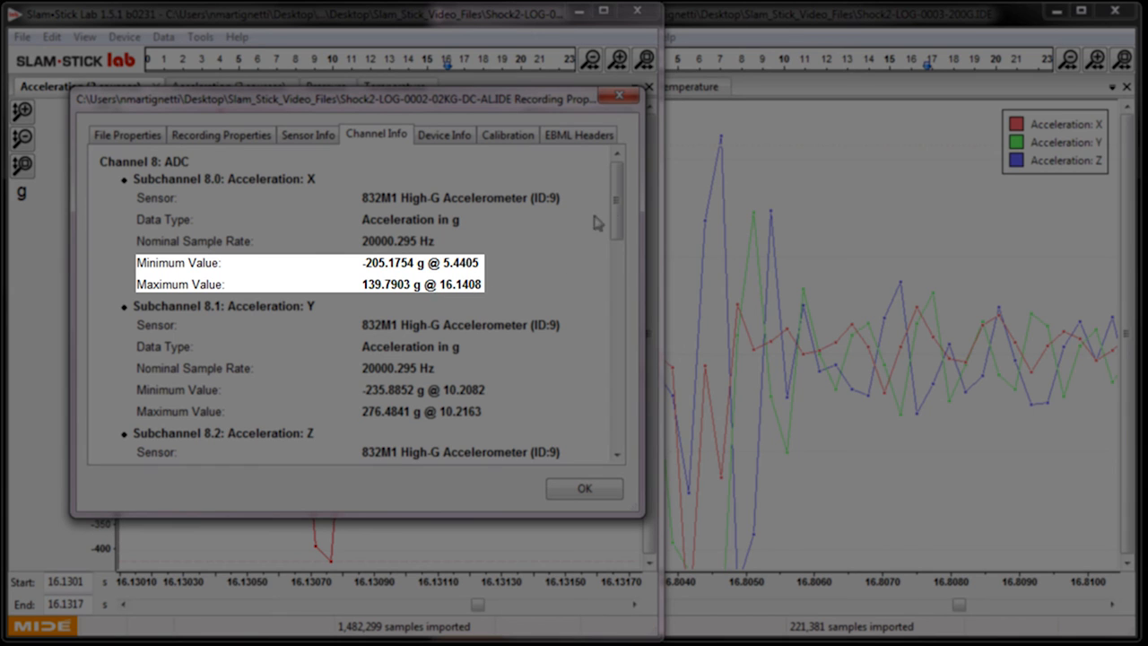
pyautogui.scroll(-3)
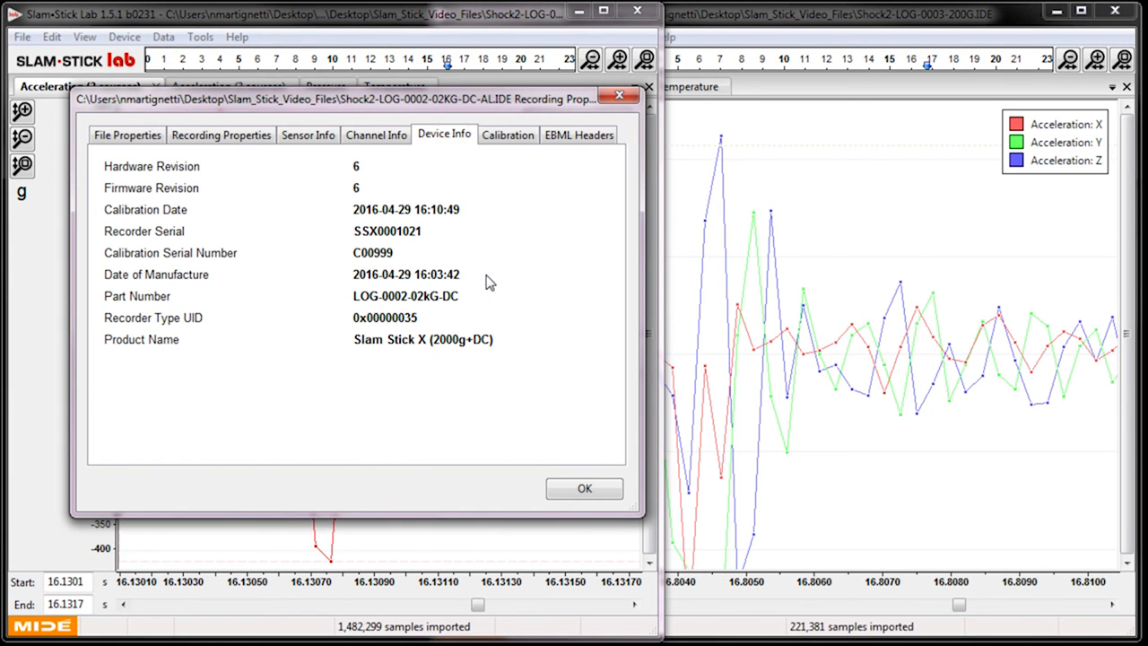
pyautogui.click(505, 134)
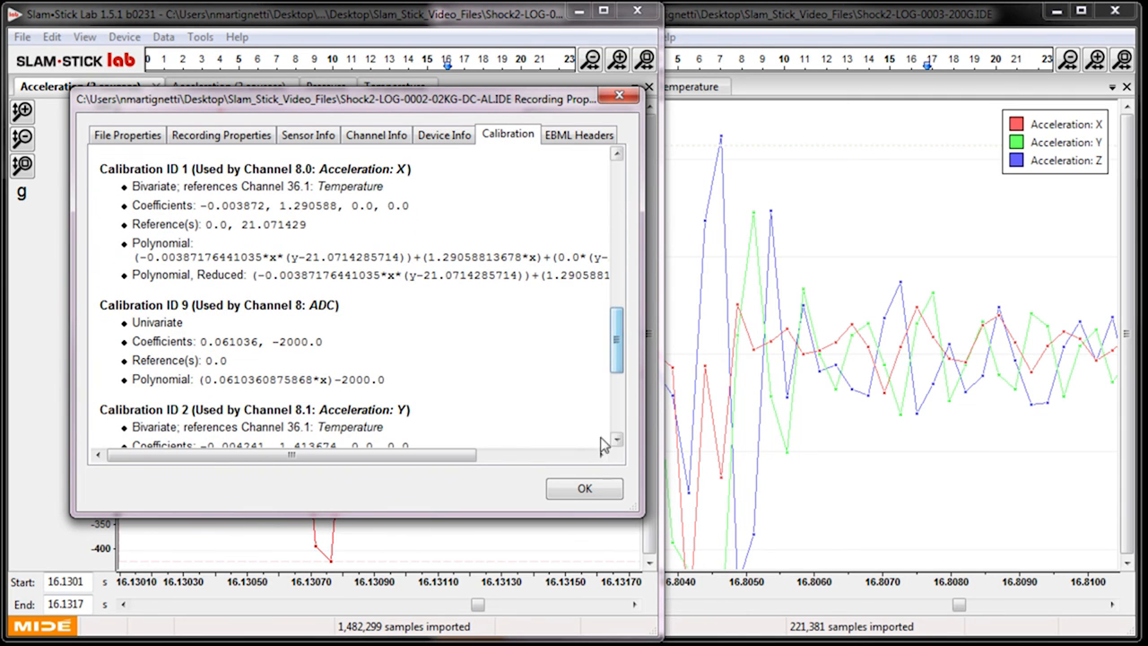
pyautogui.click(585, 488)
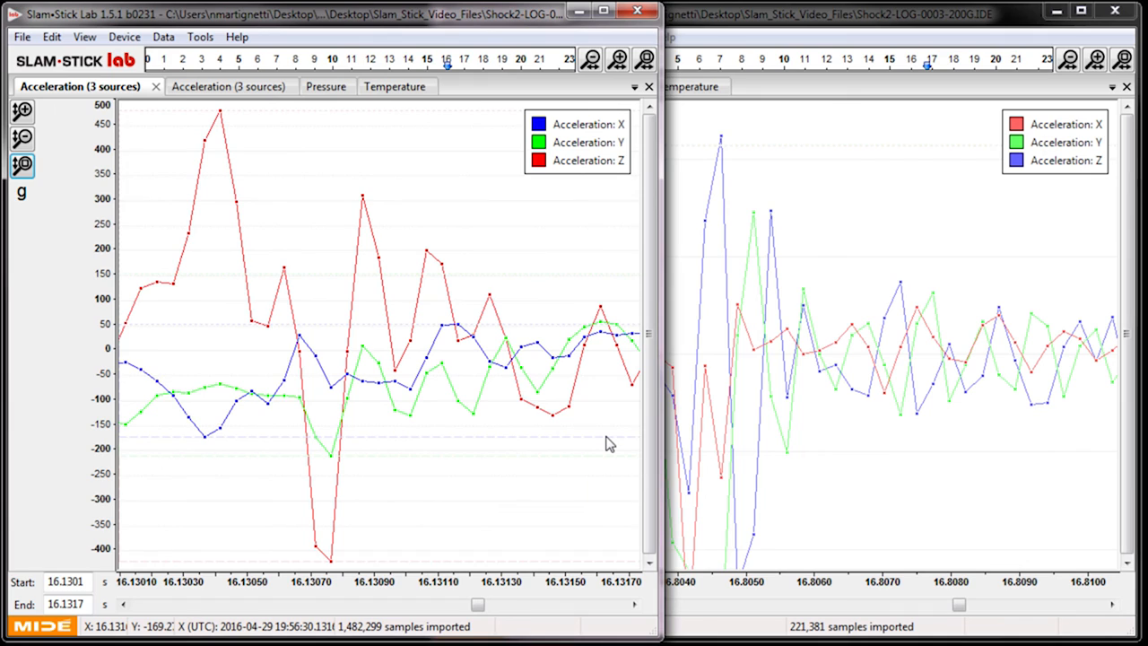